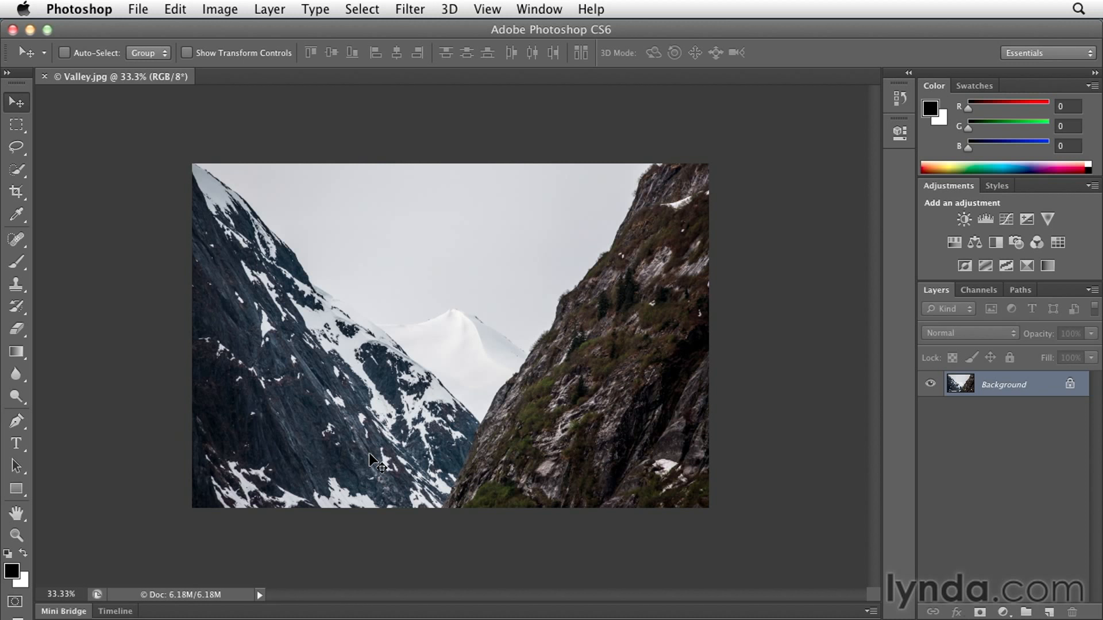
pyautogui.moveTo(735, 450)
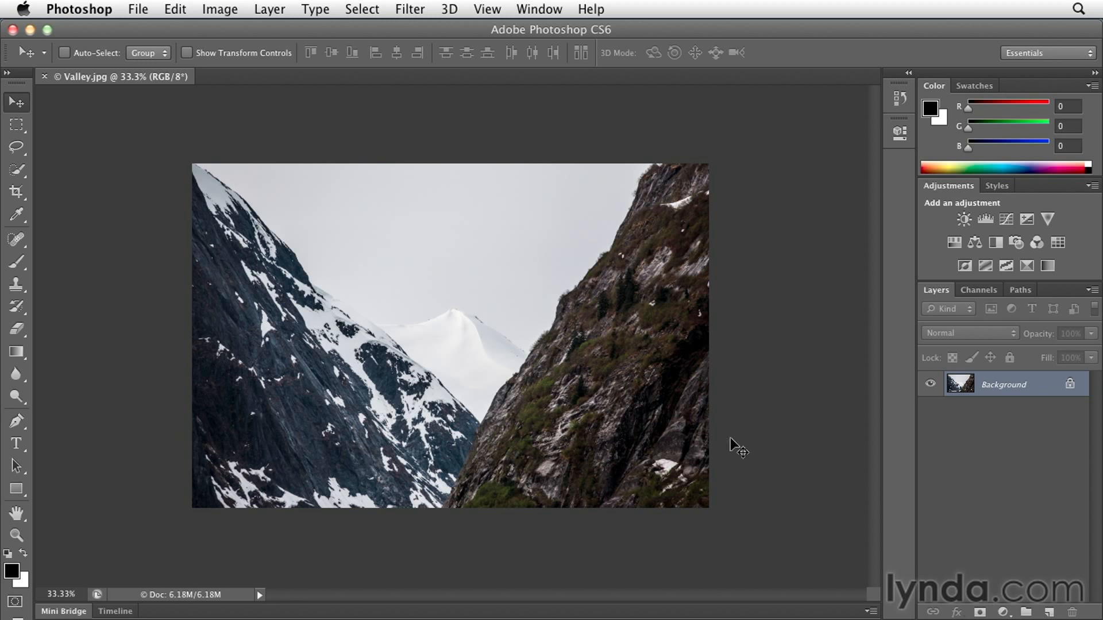
pyautogui.moveTo(1023, 396)
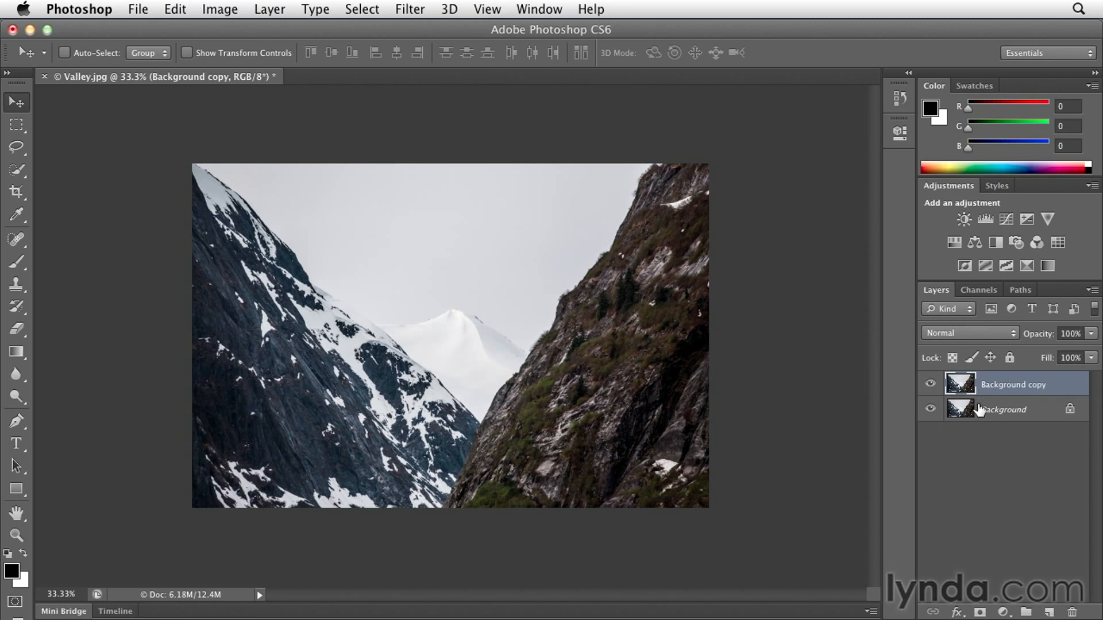
pyautogui.moveTo(1059, 389)
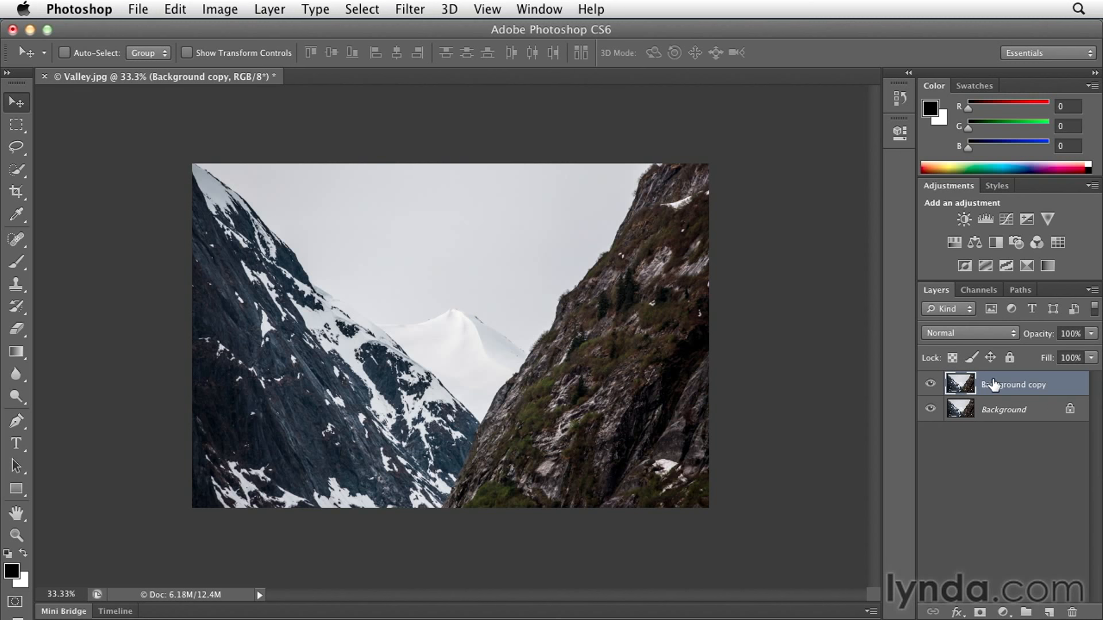
pyautogui.moveTo(1000, 385)
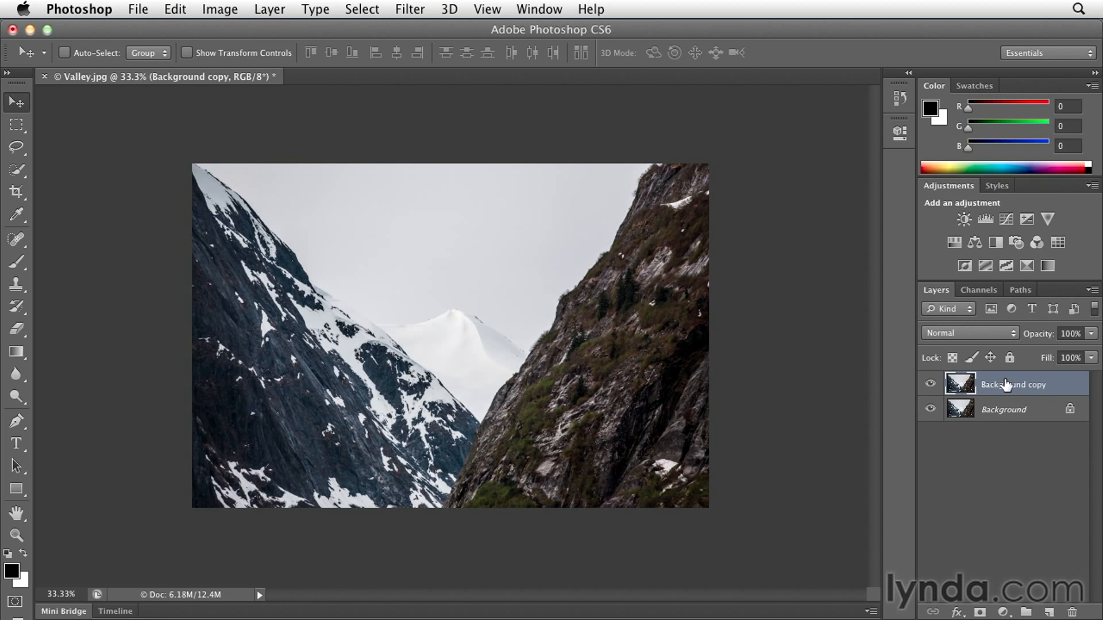
# Rename the Background copy layer to 'Distorted'.
pyautogui.doubleClick(1013, 384)
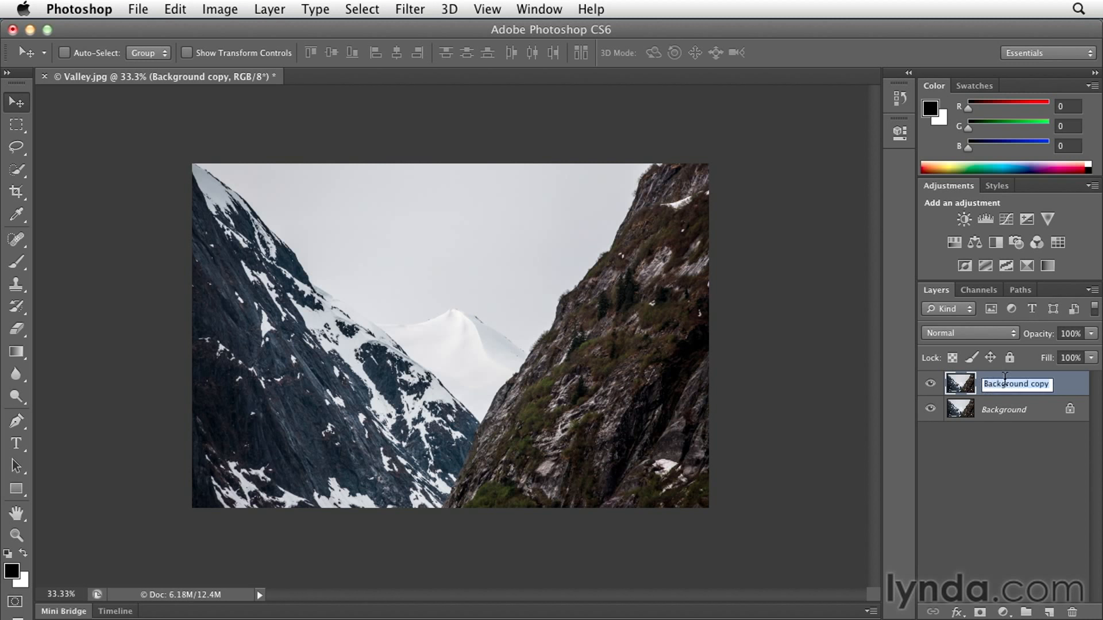
pyautogui.write('Distorted')
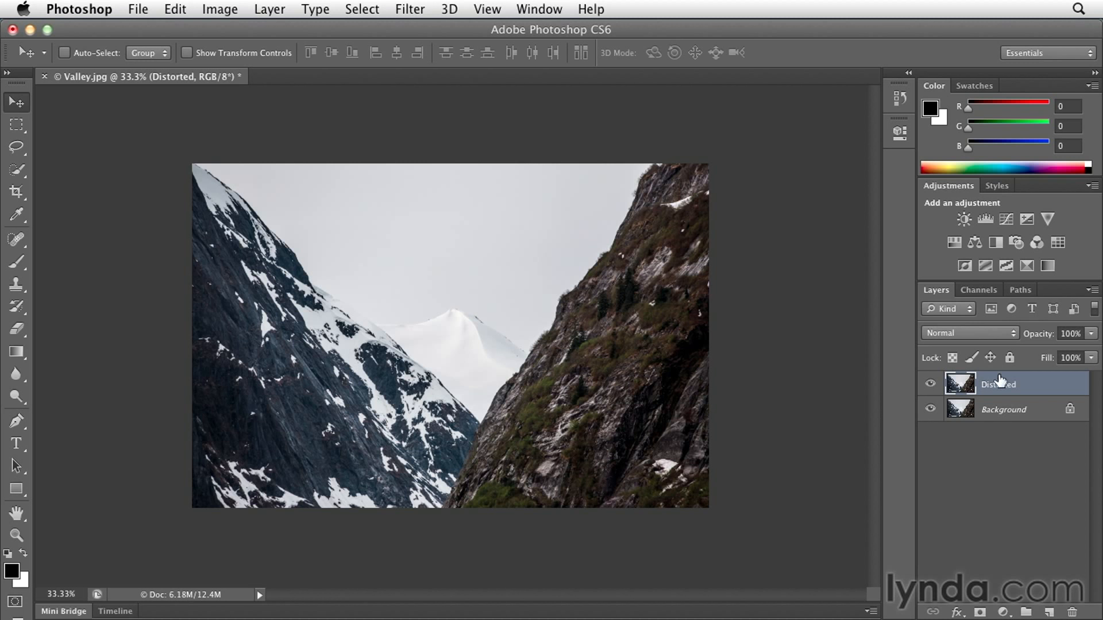
pyautogui.moveTo(255, 153)
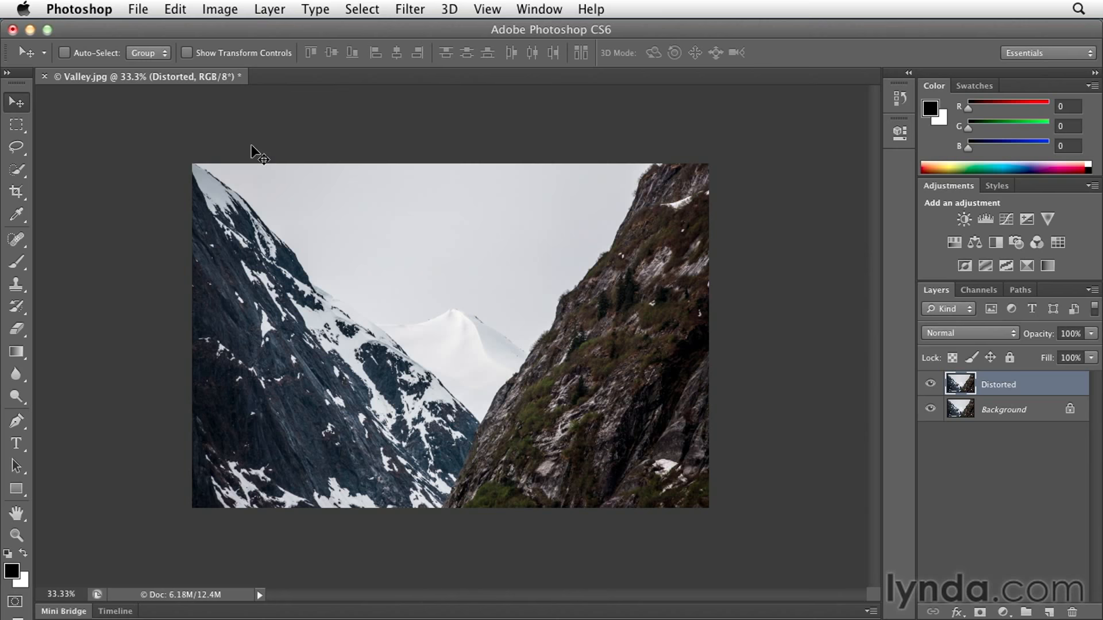
# Put the Distorted layer into Edit > Transform > Rotate mode.
pyautogui.click(175, 9)
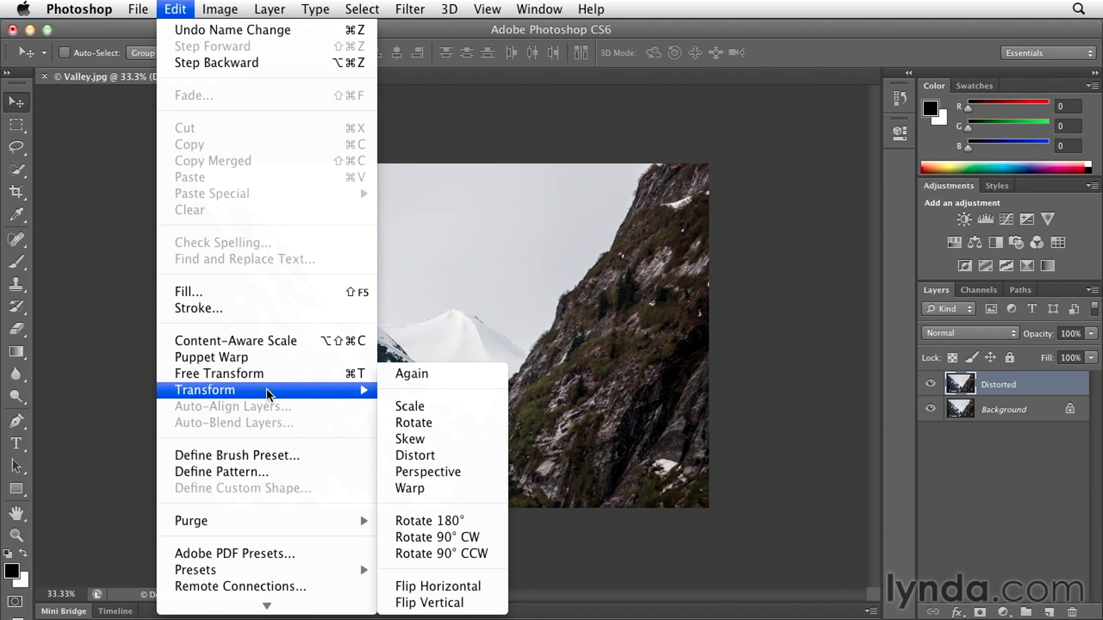
pyautogui.moveTo(430, 406)
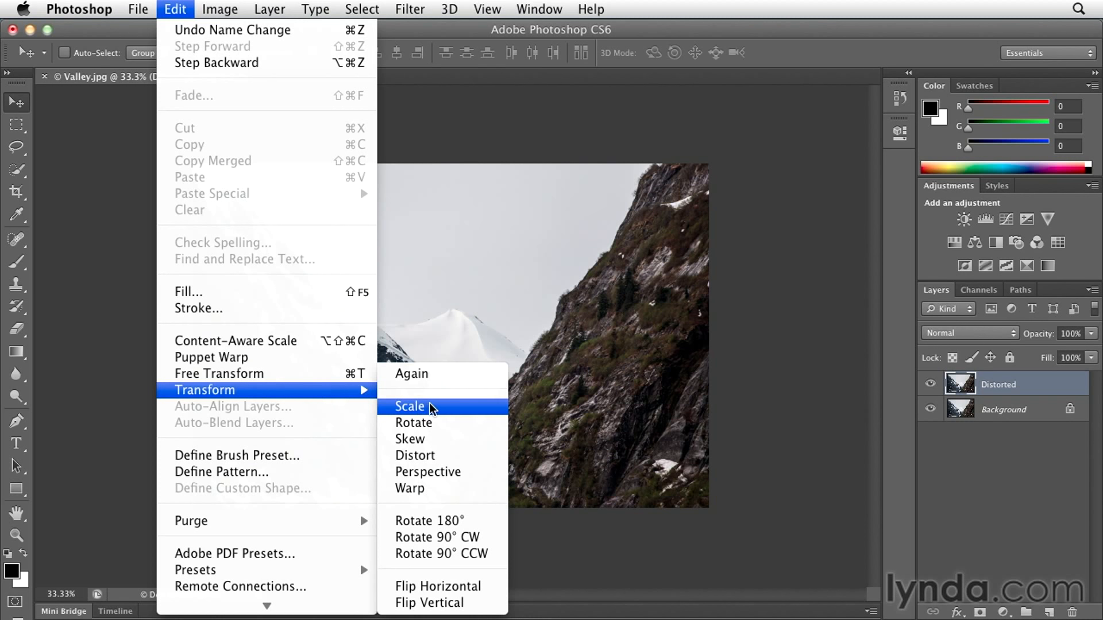
pyautogui.moveTo(414, 423)
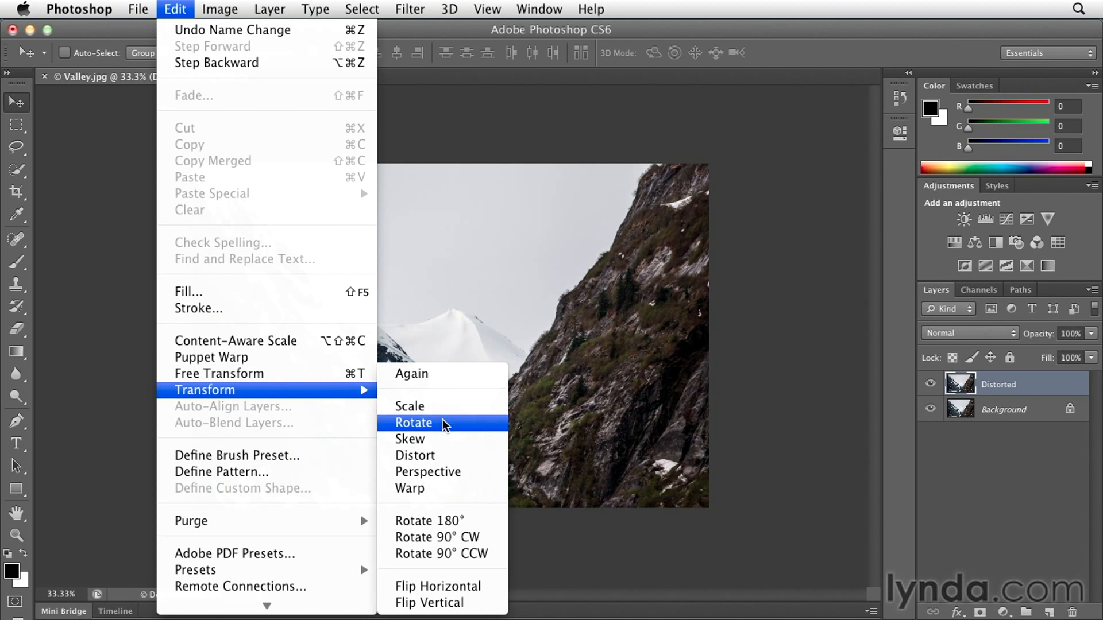
pyautogui.moveTo(435, 430)
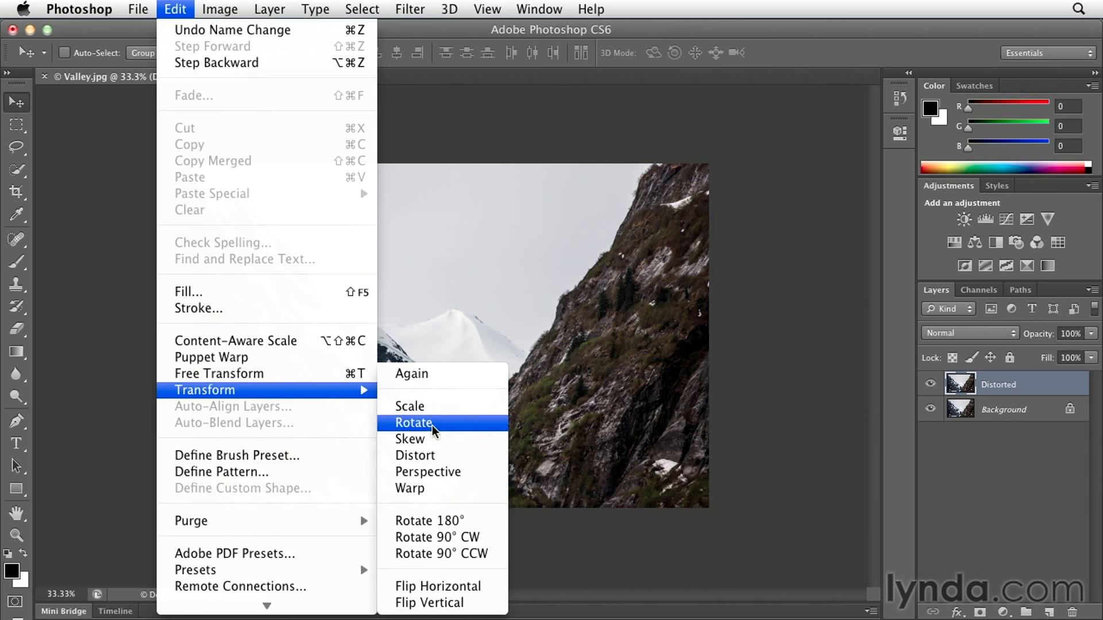
pyautogui.click(413, 423)
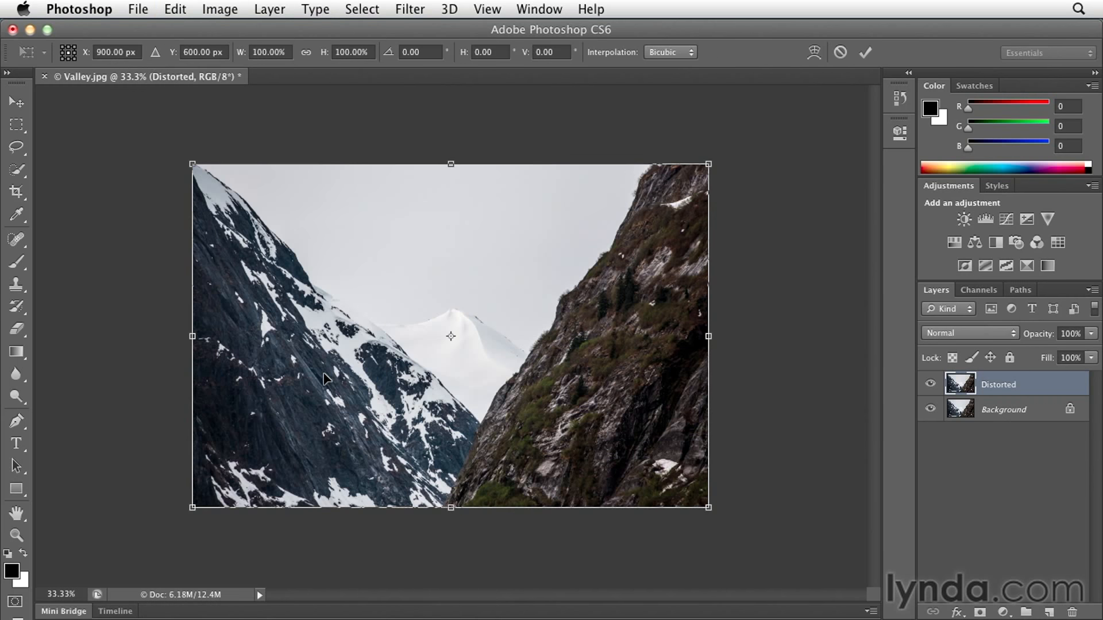
pyautogui.moveTo(696, 180)
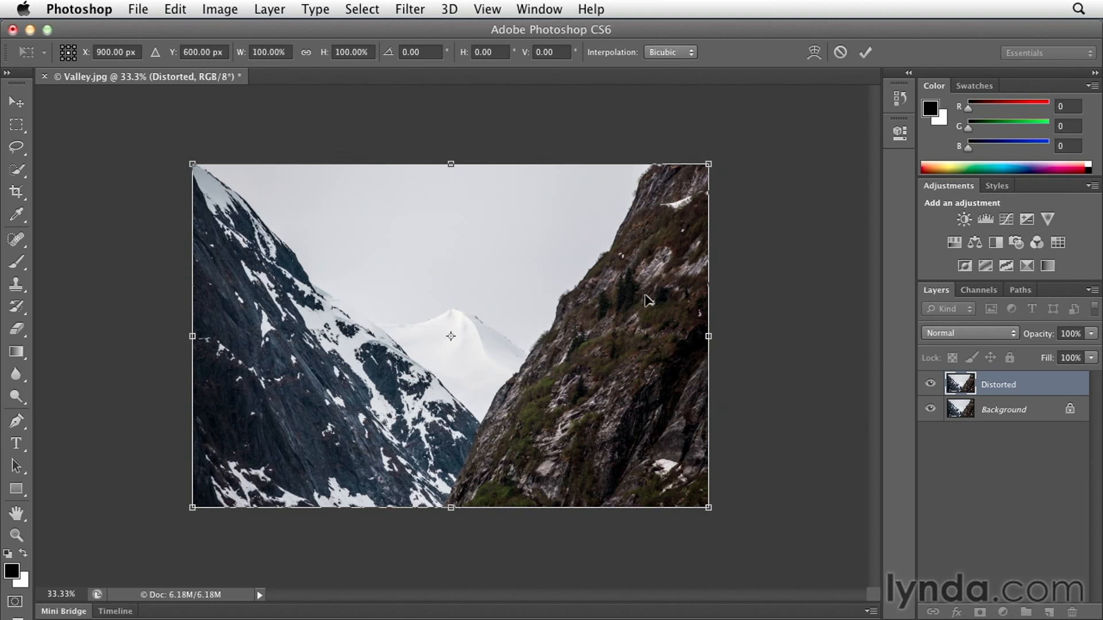
pyautogui.moveTo(645, 295)
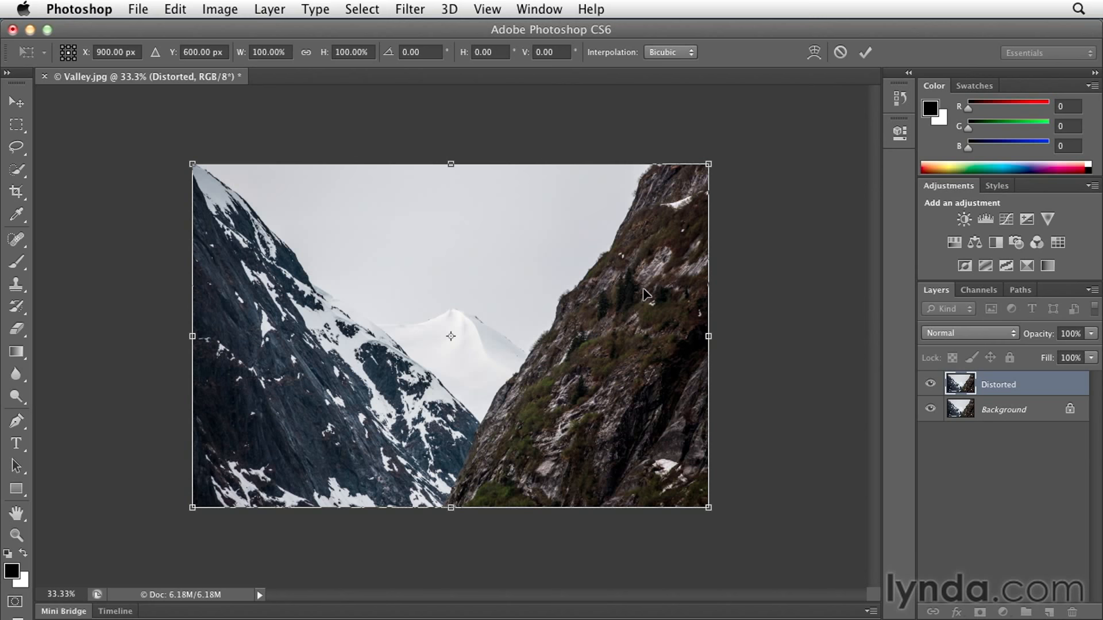
pyautogui.moveTo(709, 164)
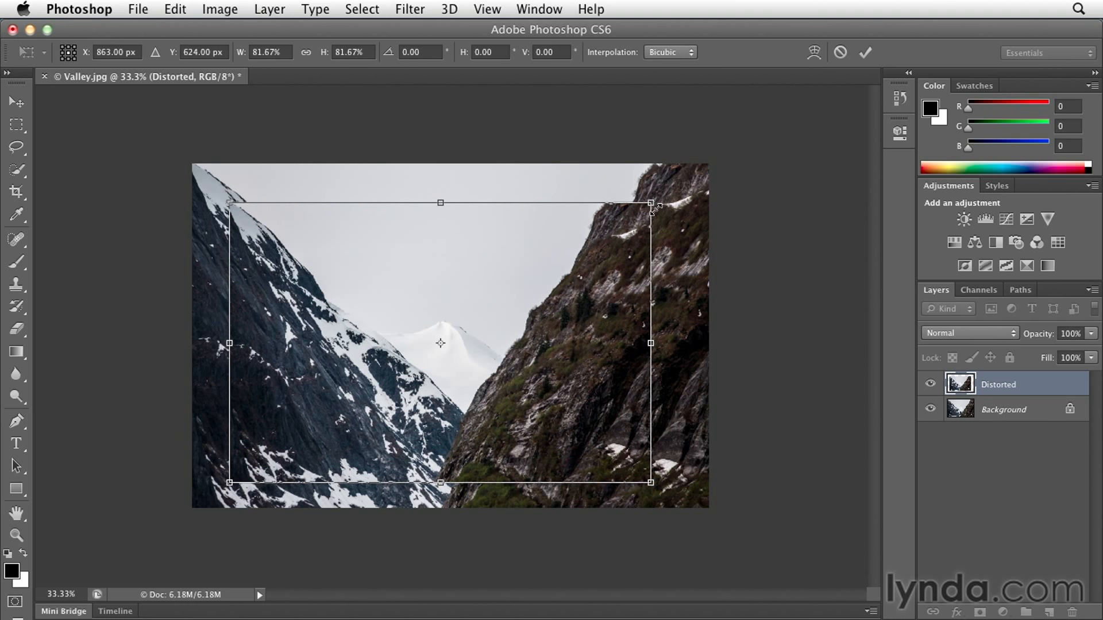
pyautogui.moveTo(542, 360)
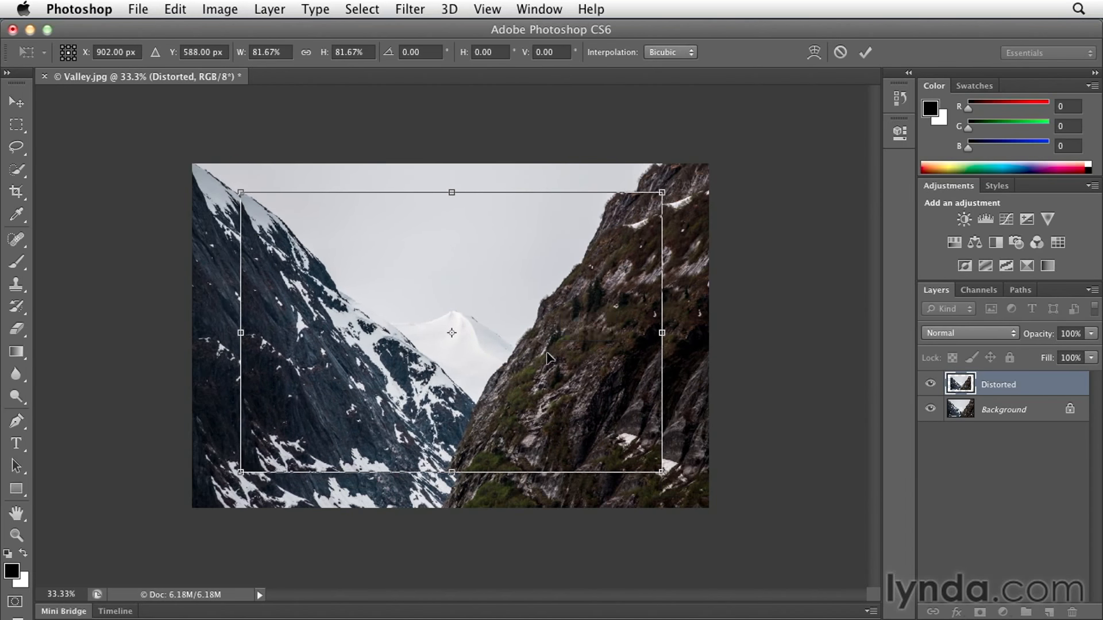
pyautogui.moveTo(695, 242)
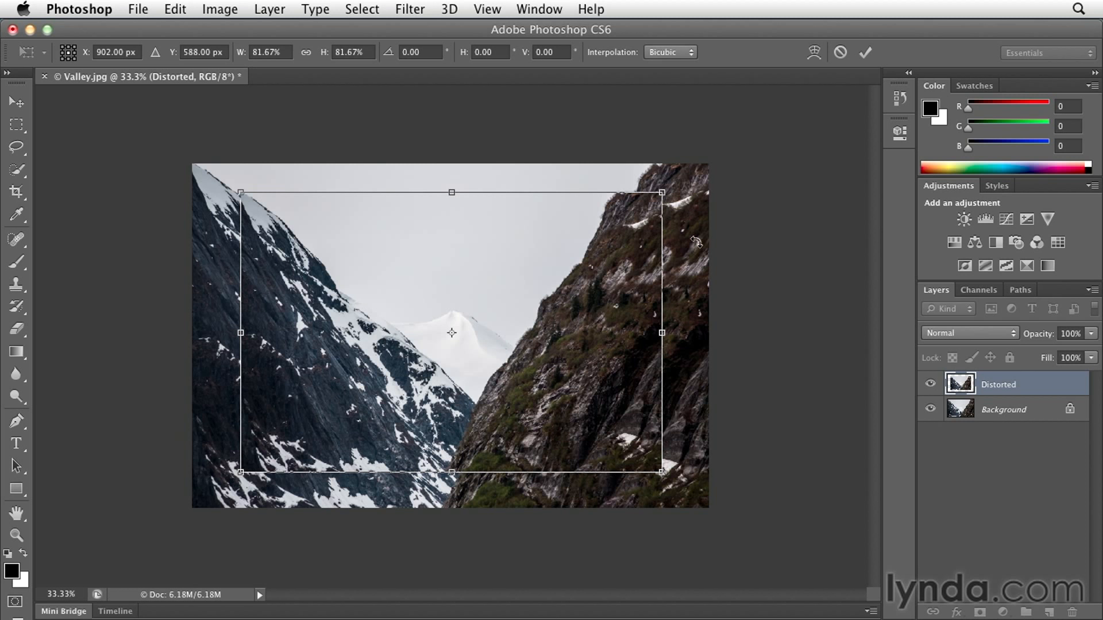
pyautogui.moveTo(696, 239)
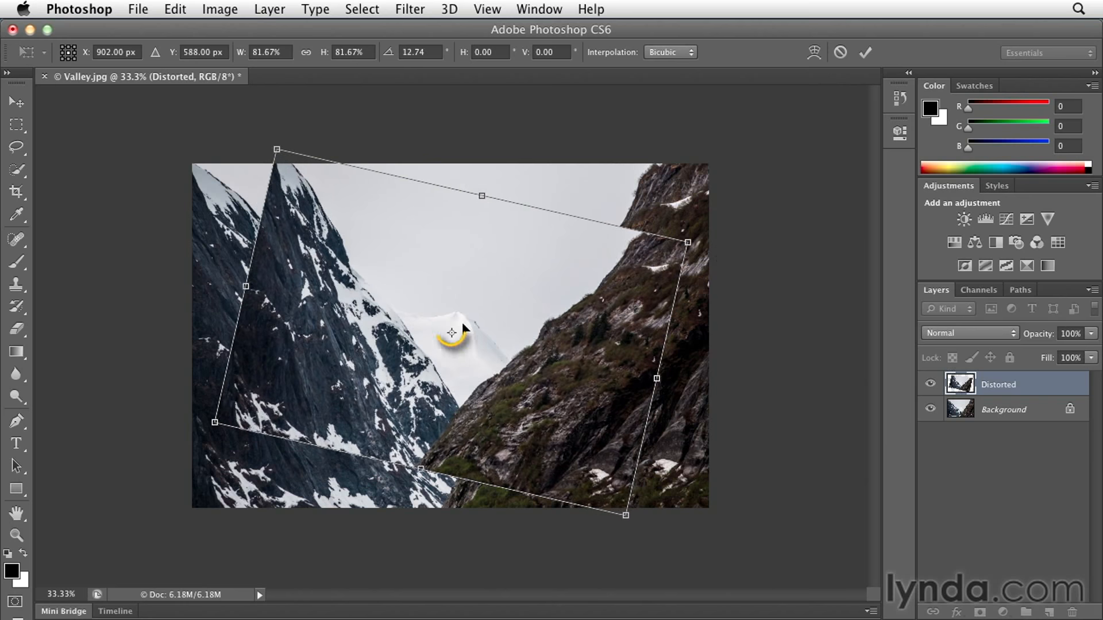
pyautogui.moveTo(468, 342)
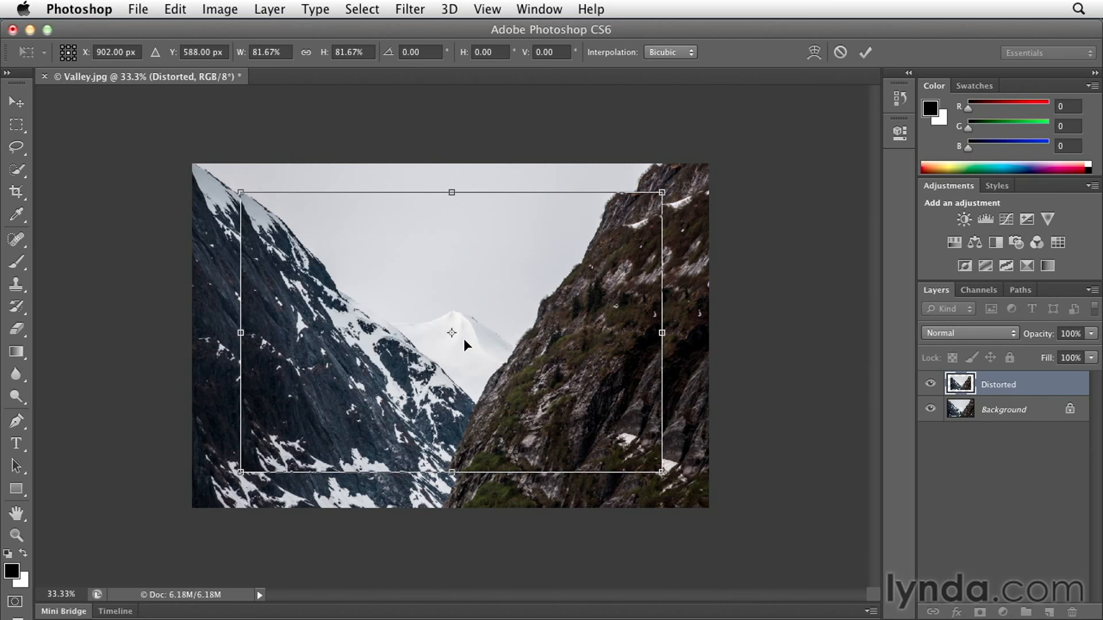
pyautogui.moveTo(468, 339)
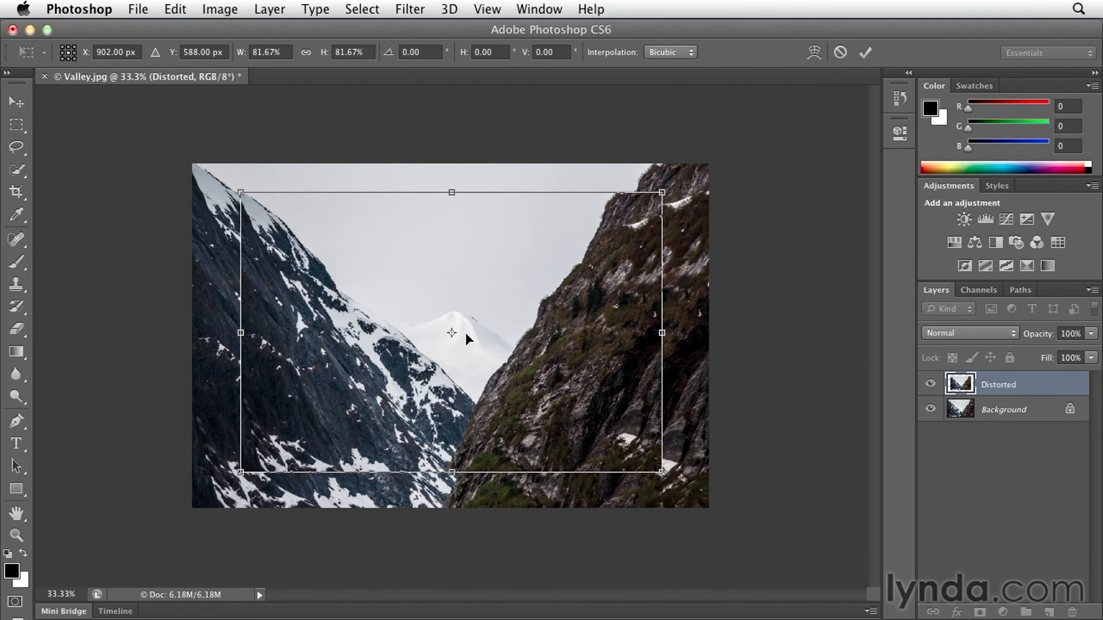
pyautogui.moveTo(496, 326)
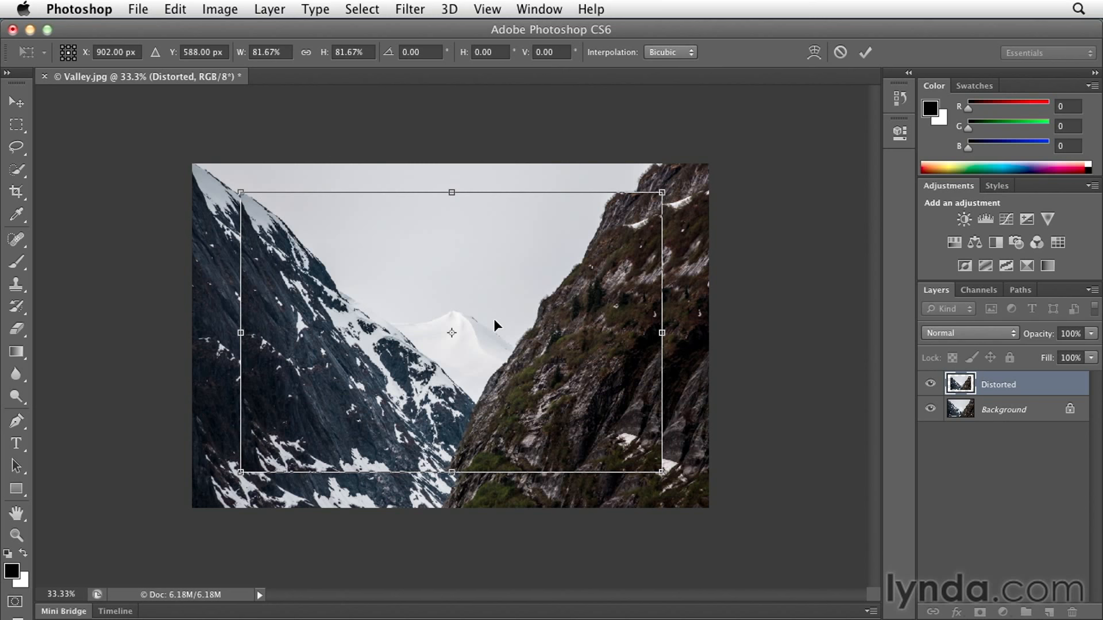
pyautogui.moveTo(514, 325)
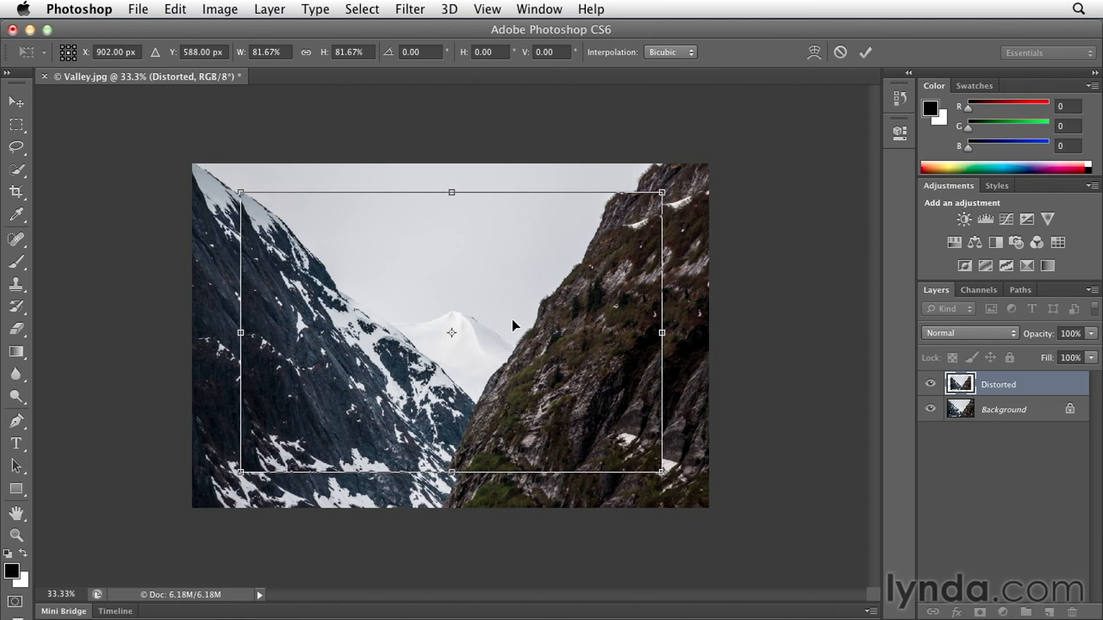
pyautogui.click(174, 10)
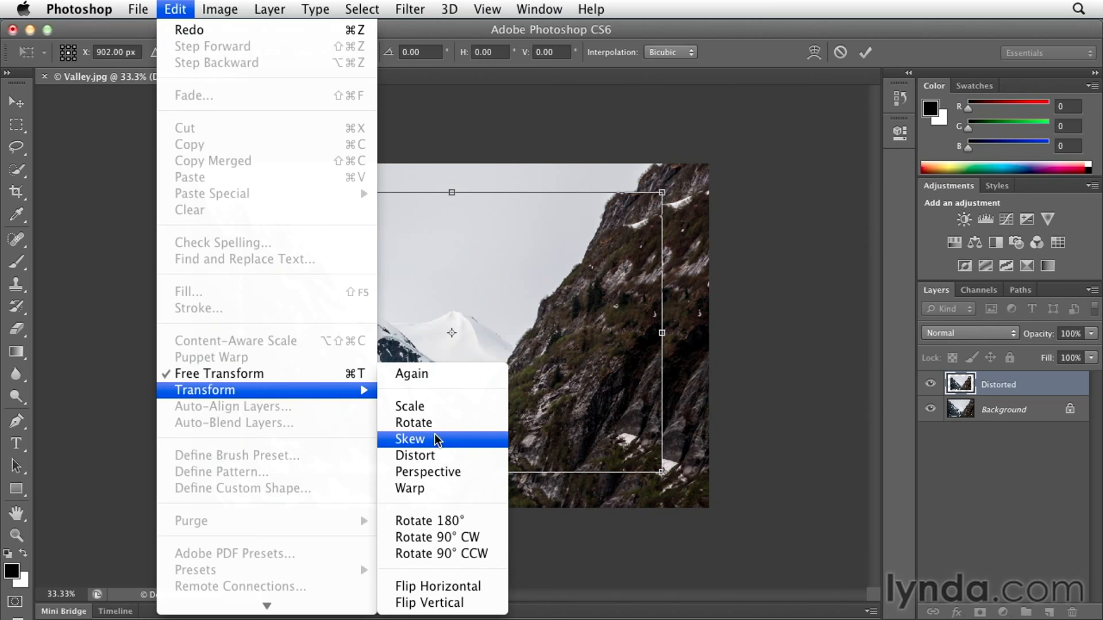
pyautogui.moveTo(595, 376)
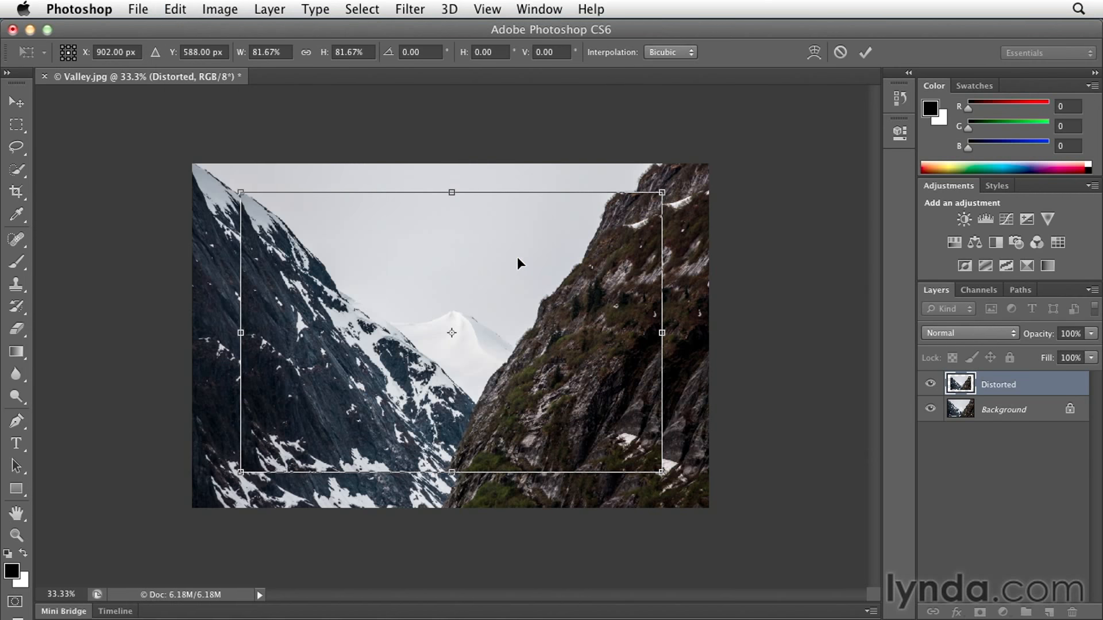
pyautogui.rightClick(518, 264)
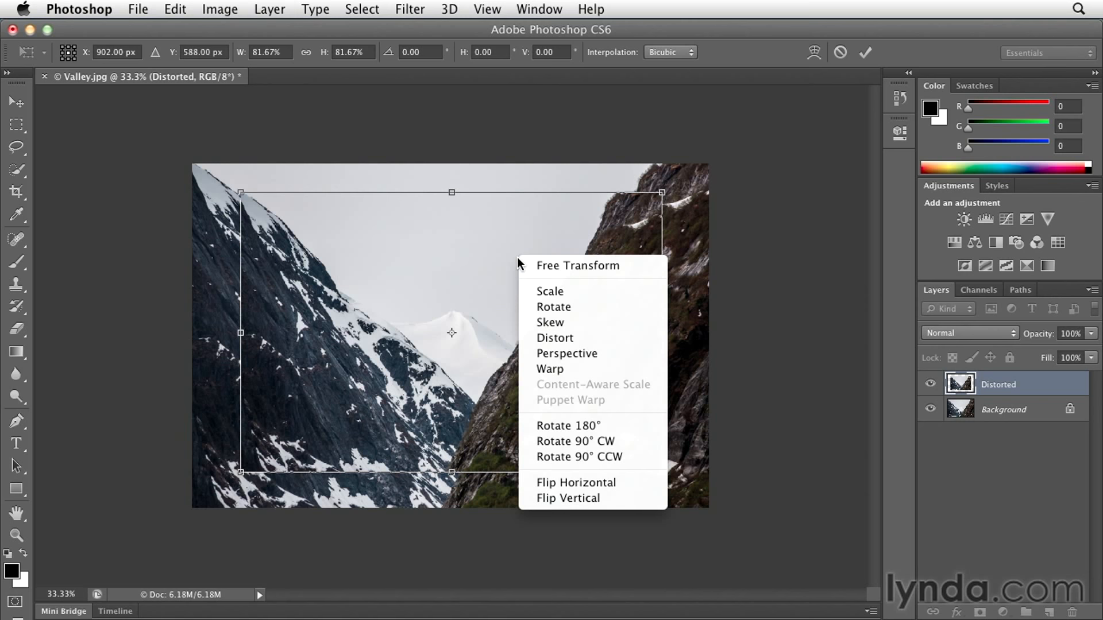
pyautogui.moveTo(555, 338)
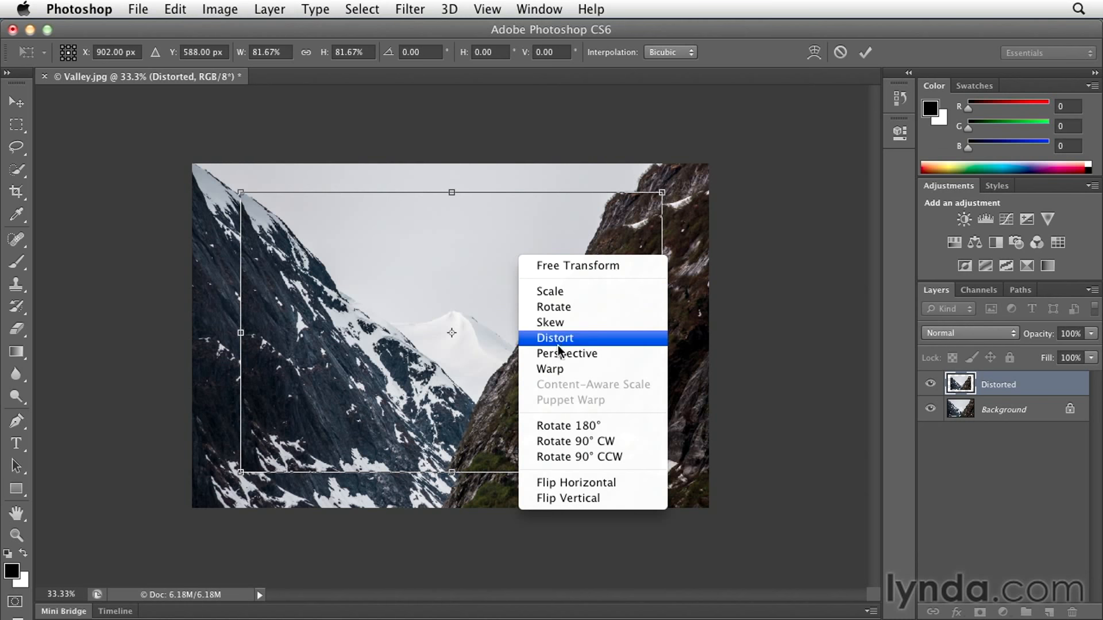
pyautogui.moveTo(567, 353)
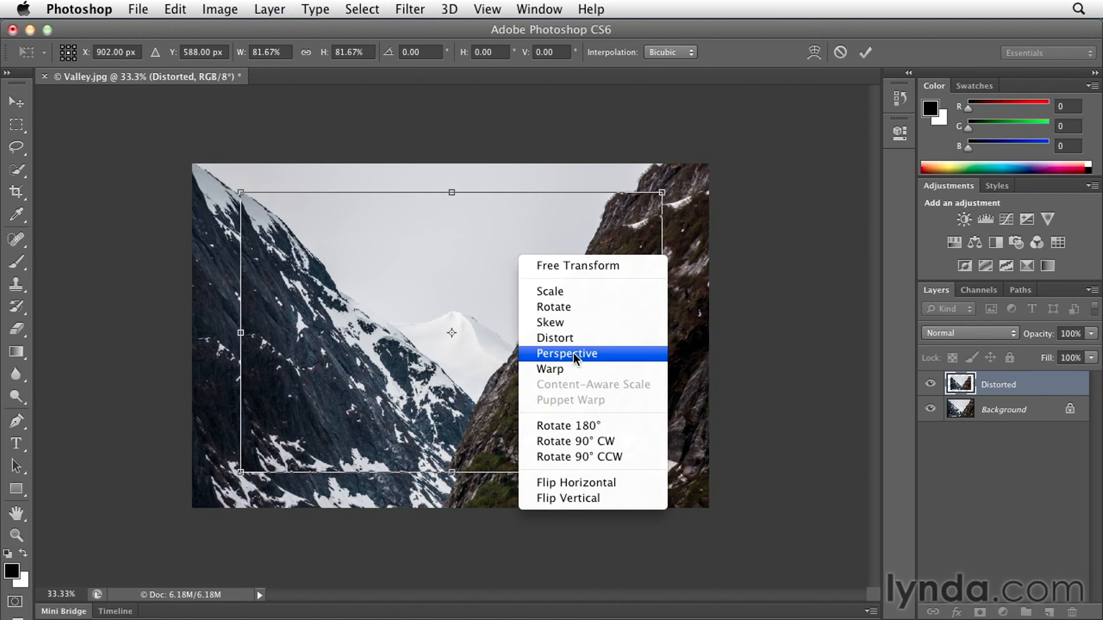
pyautogui.moveTo(609, 357)
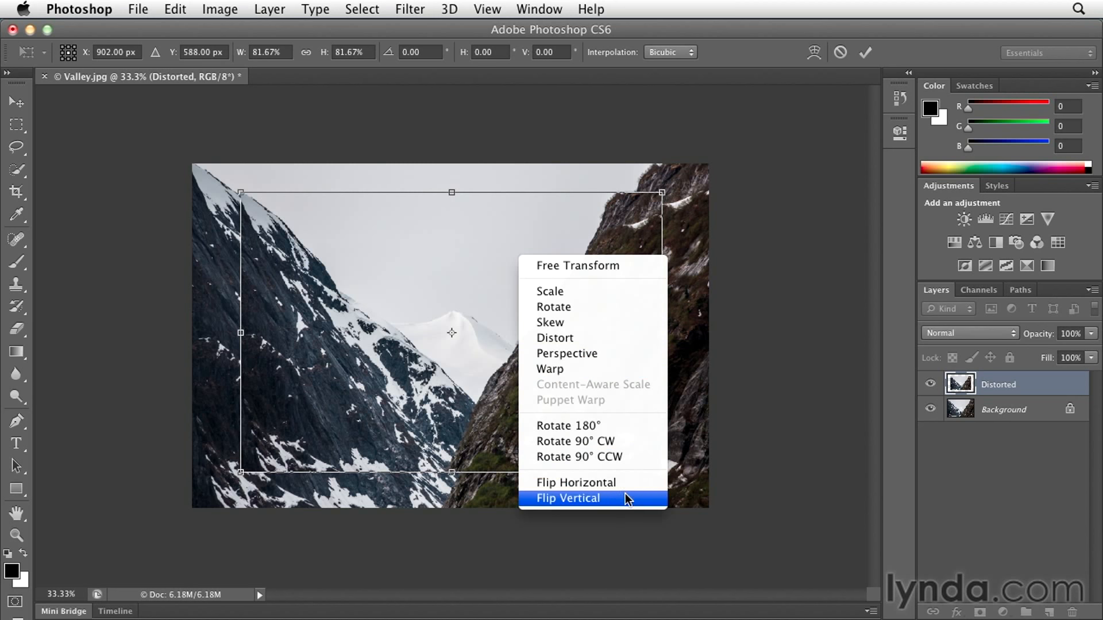
pyautogui.moveTo(637, 383)
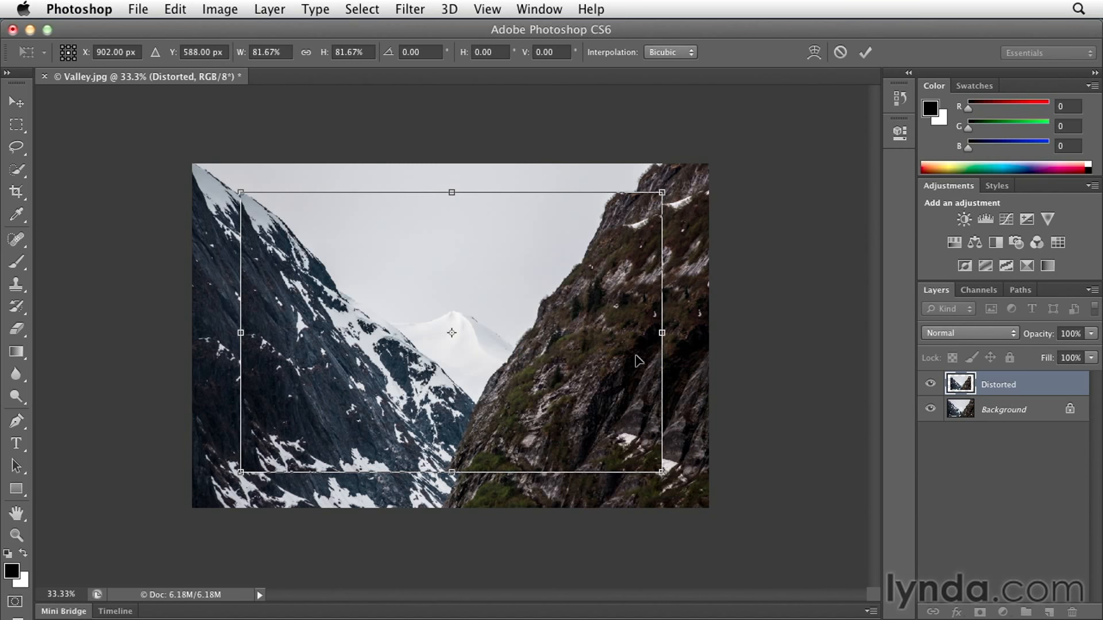
pyautogui.moveTo(664, 196)
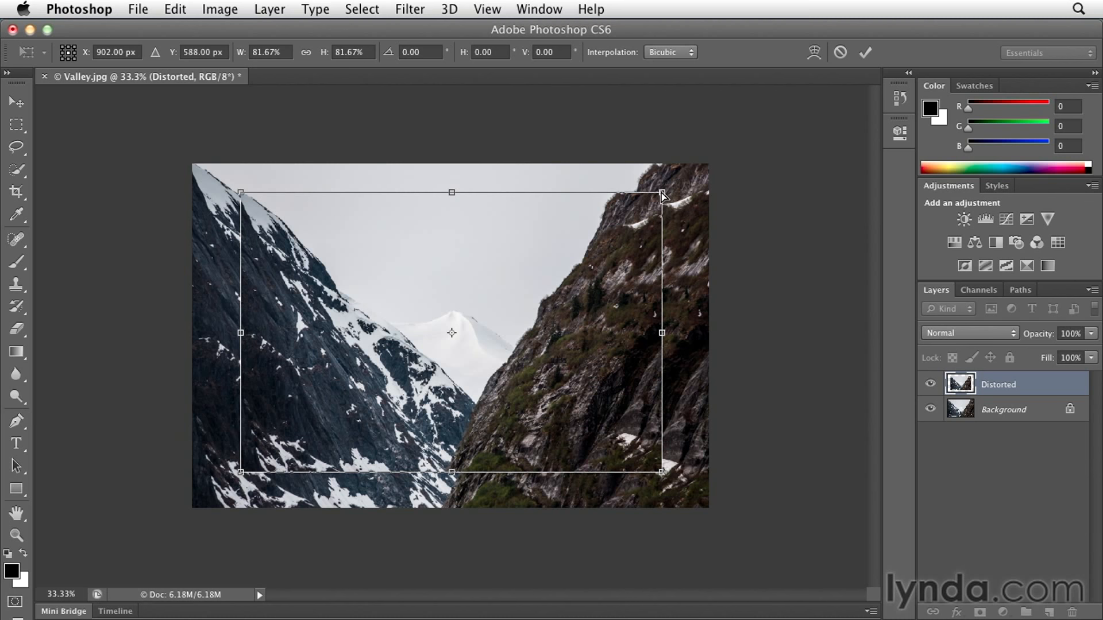
pyautogui.moveTo(663, 199)
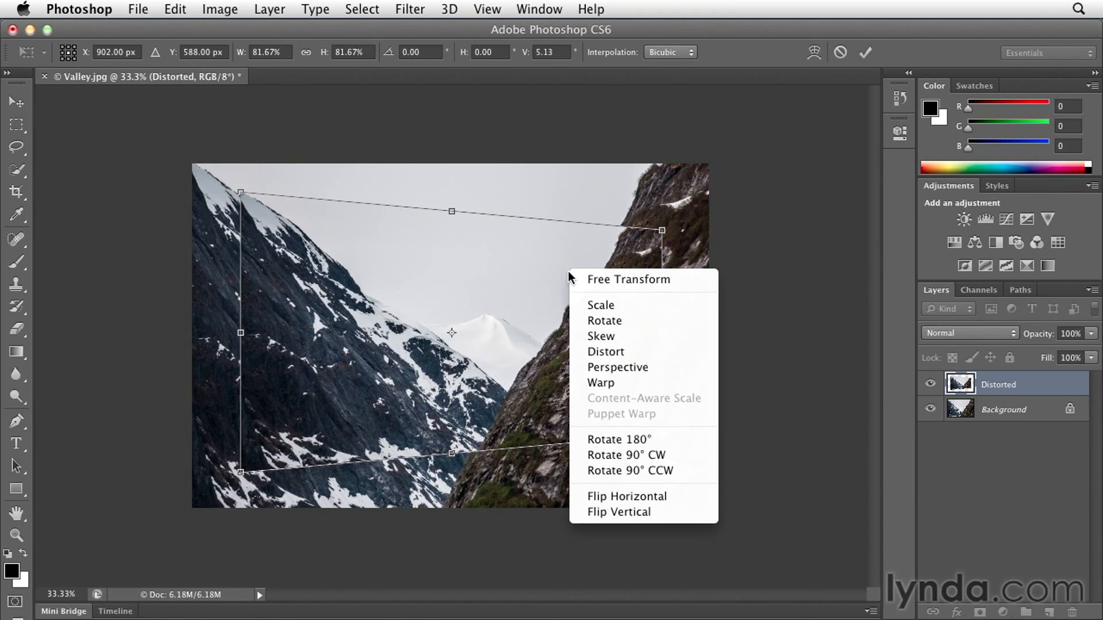
pyautogui.moveTo(628, 279)
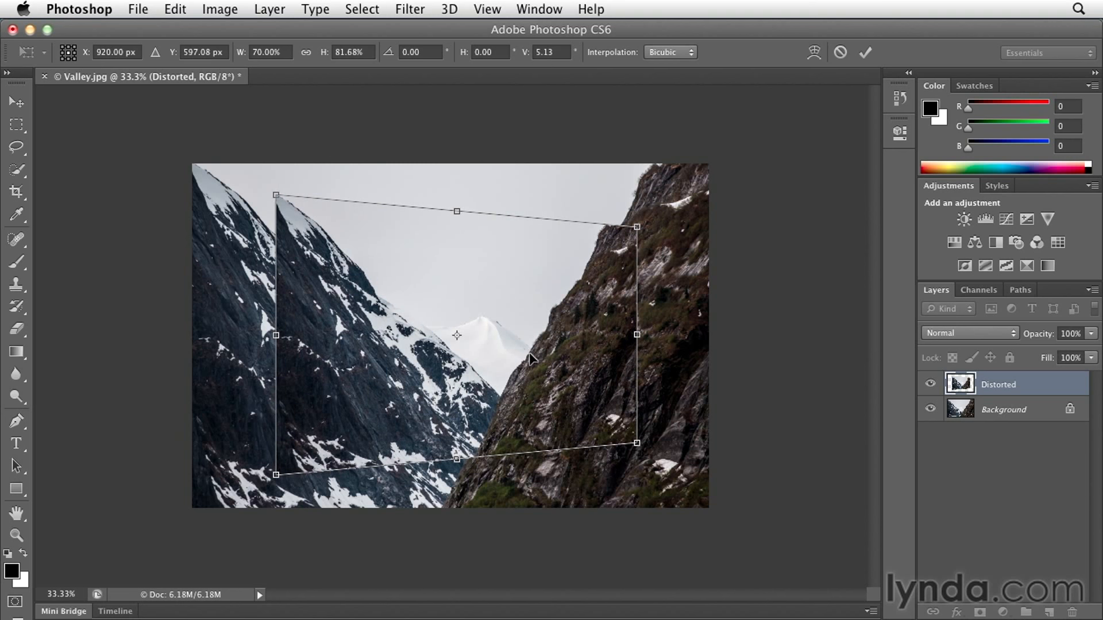
pyautogui.moveTo(701, 175)
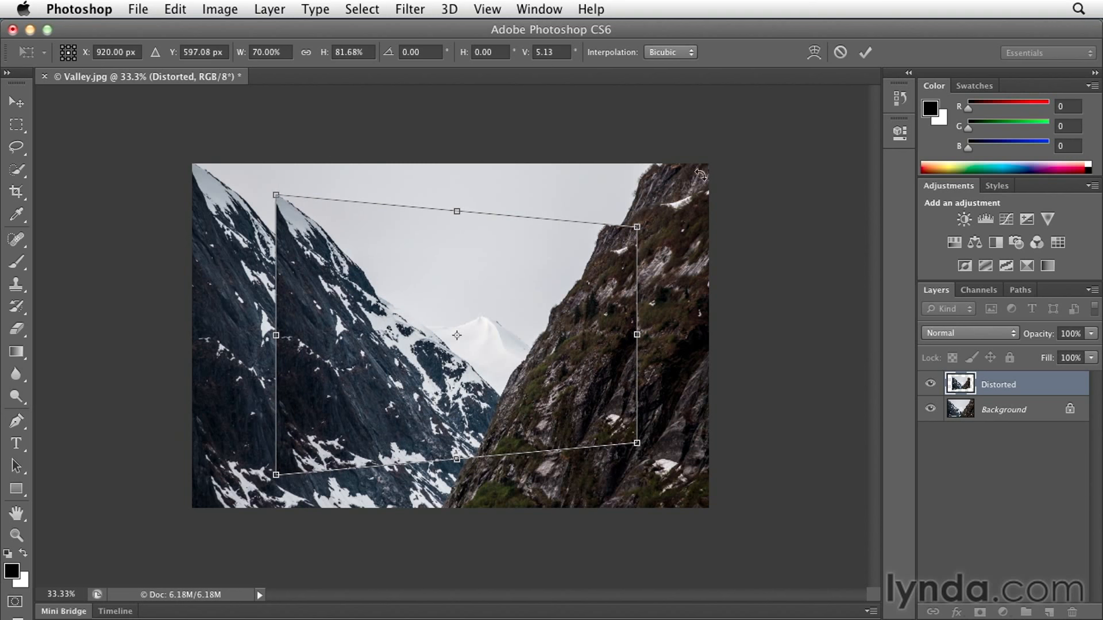
pyautogui.moveTo(866, 53)
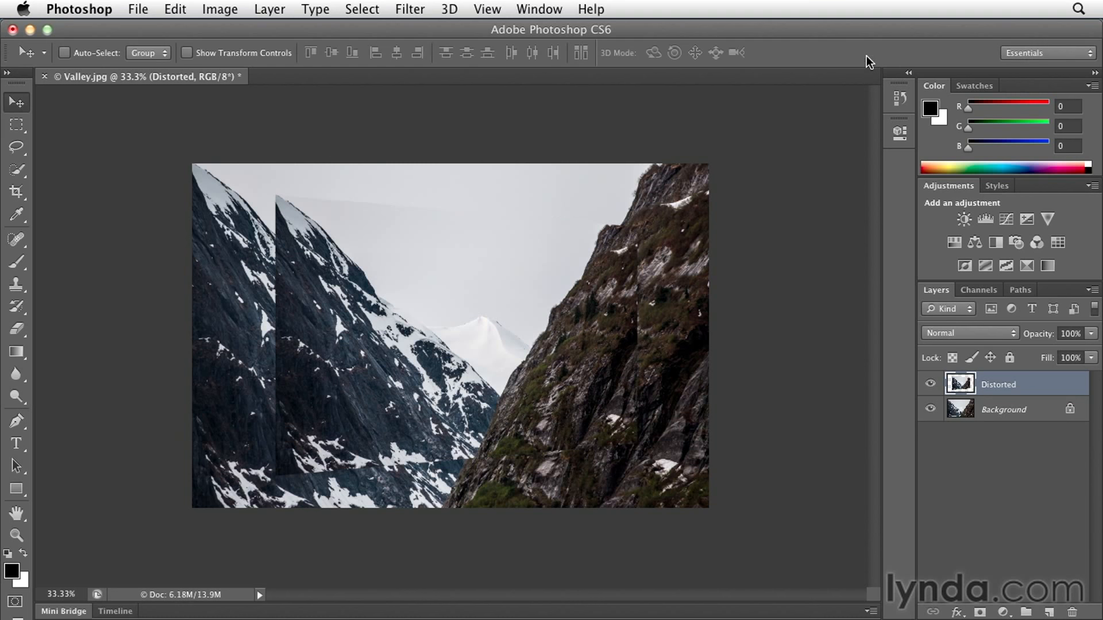
pyautogui.moveTo(856, 56)
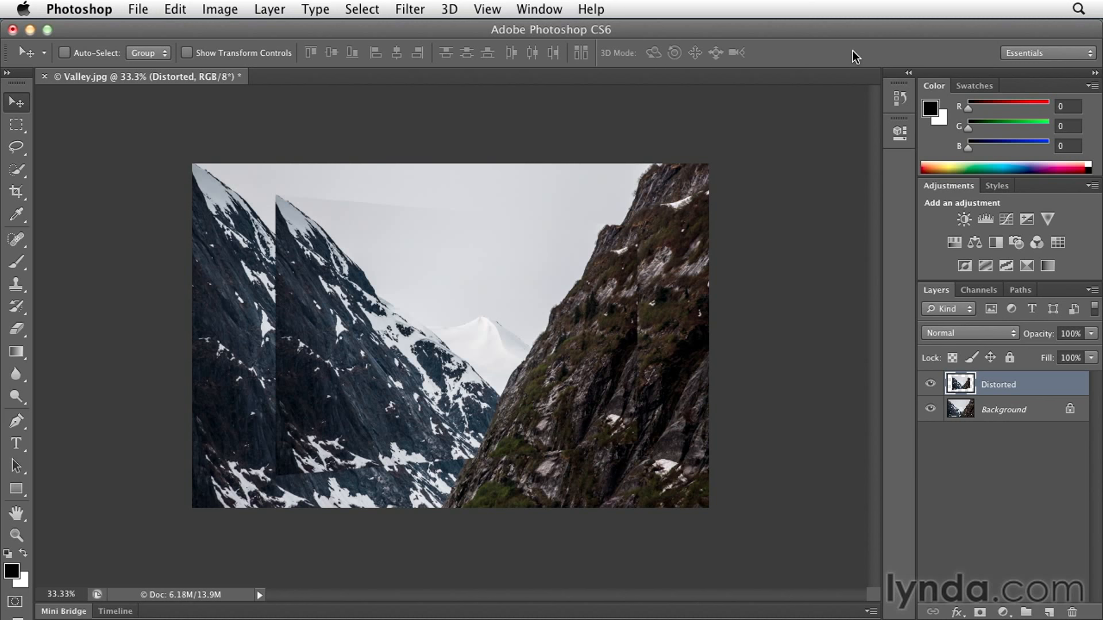
# Select the Background layer once the perspective transform is committed.
pyautogui.click(1004, 410)
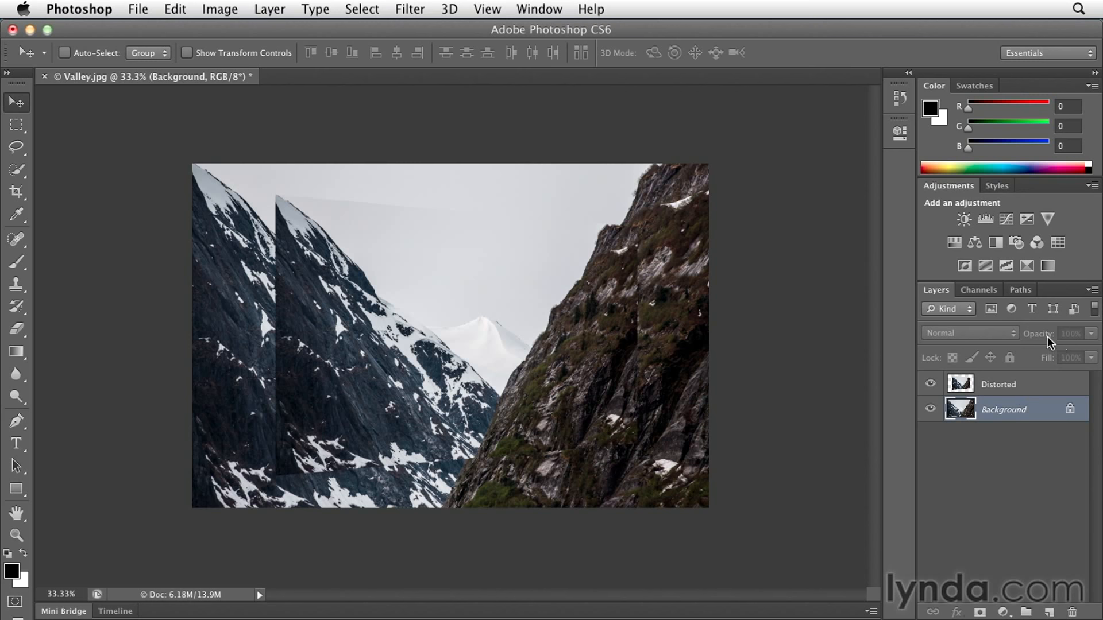
pyautogui.moveTo(559, 320)
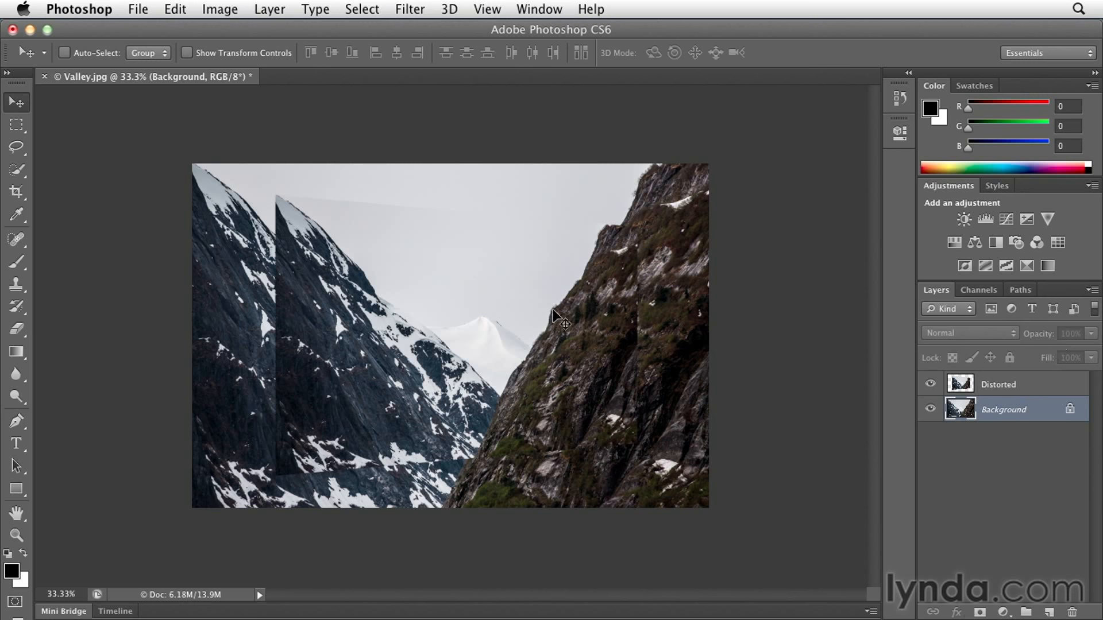
# Convert the Background into a regular layer named 'Screened Back' at 37% opacity.
pyautogui.click(269, 9)
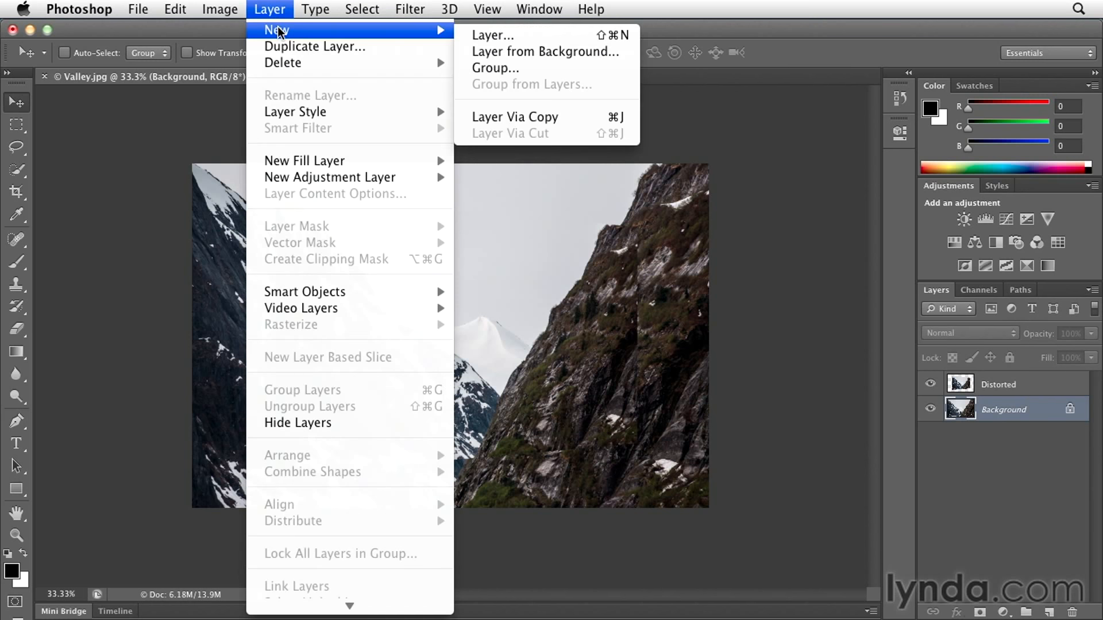
pyautogui.moveTo(545, 51)
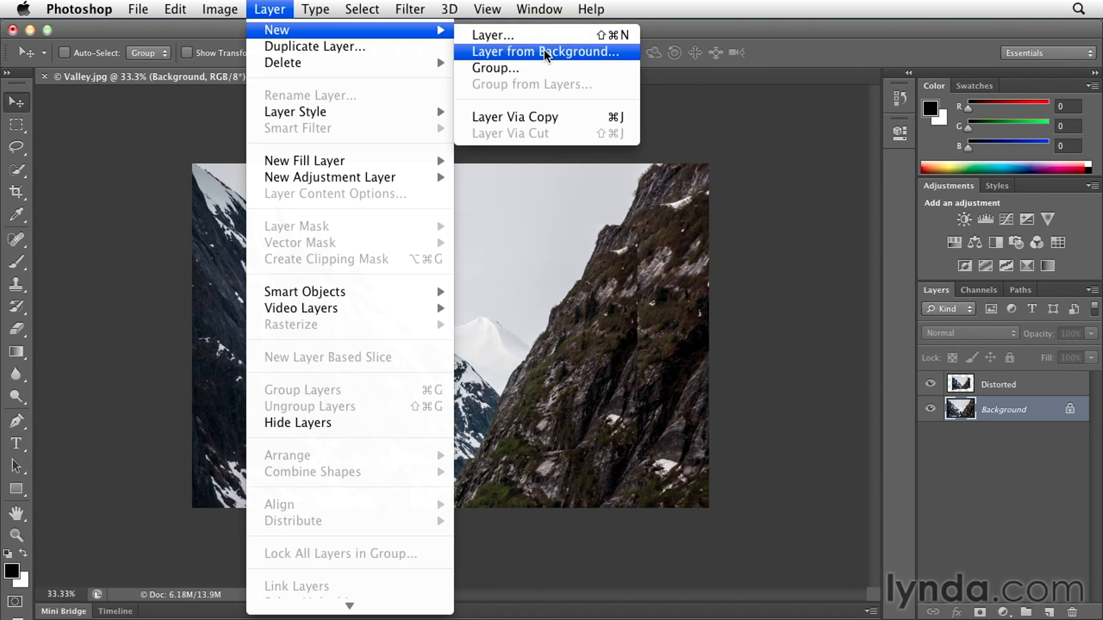
pyautogui.click(544, 51)
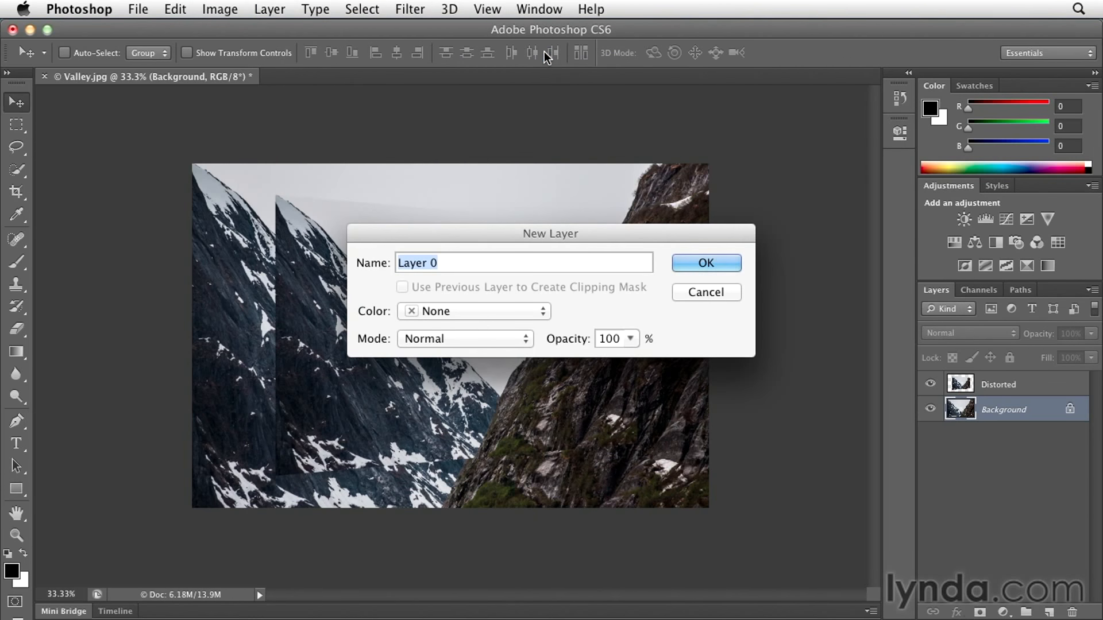
pyautogui.write('Screene')
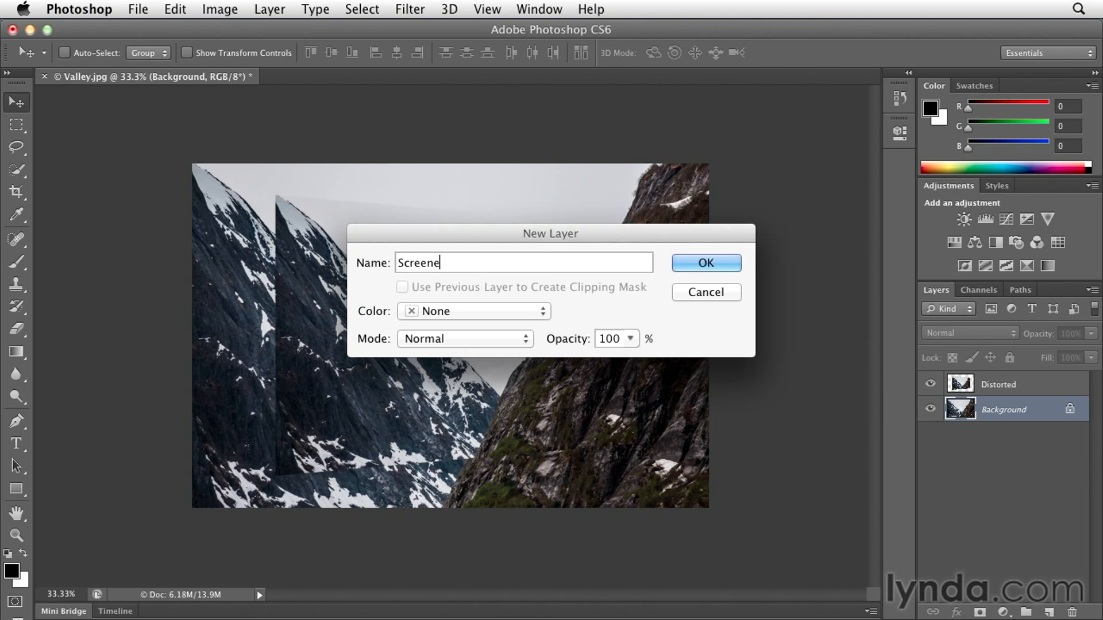
pyautogui.write('d Back')
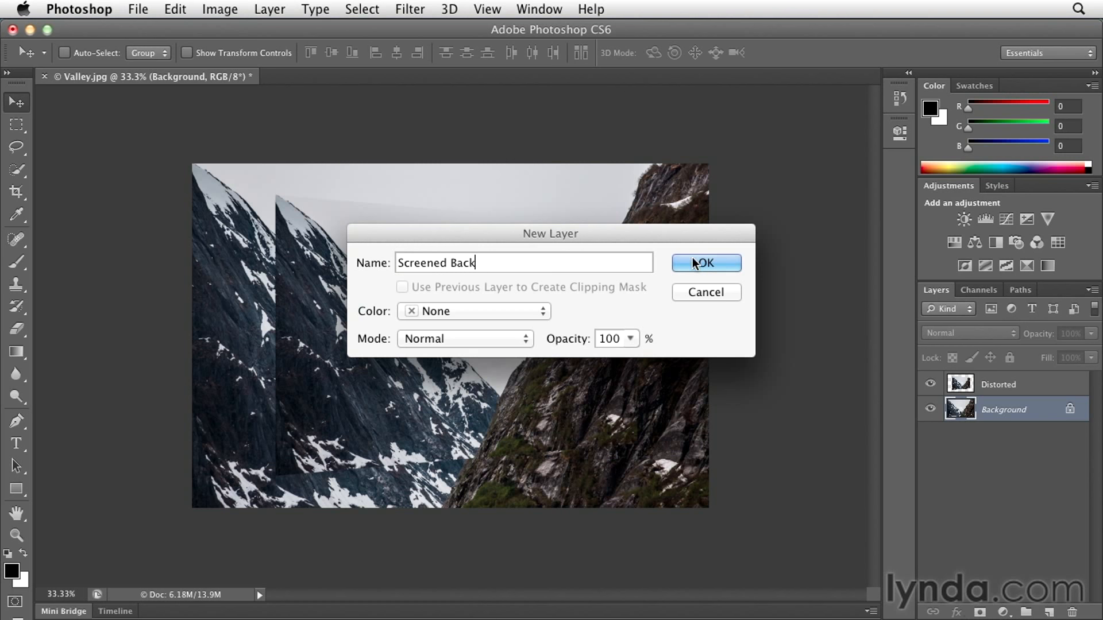
pyautogui.click(705, 263)
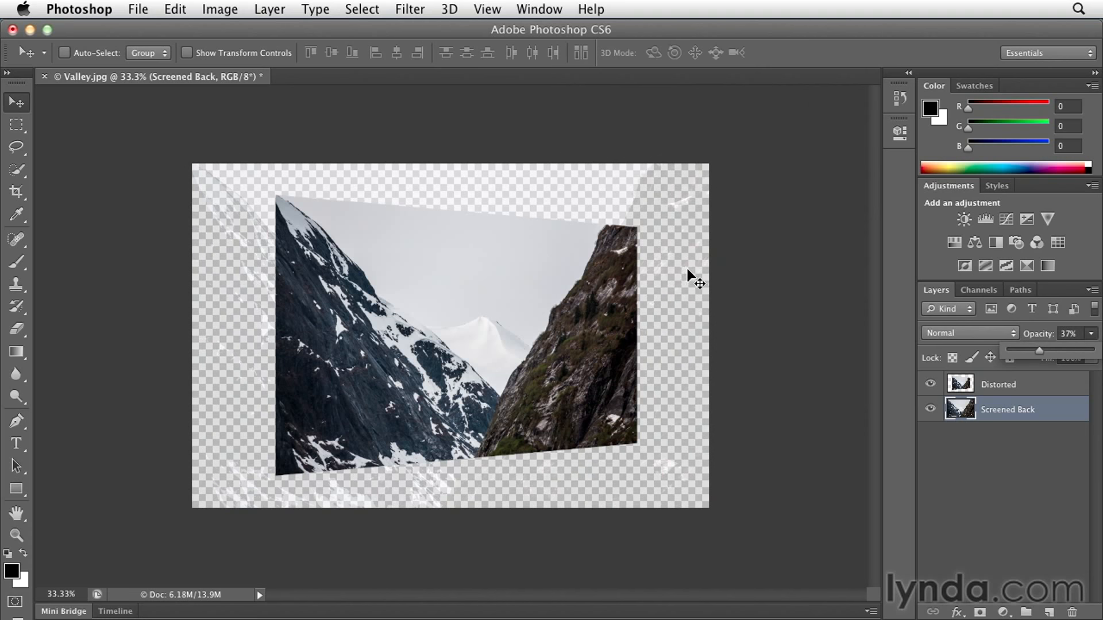
pyautogui.moveTo(231, 231)
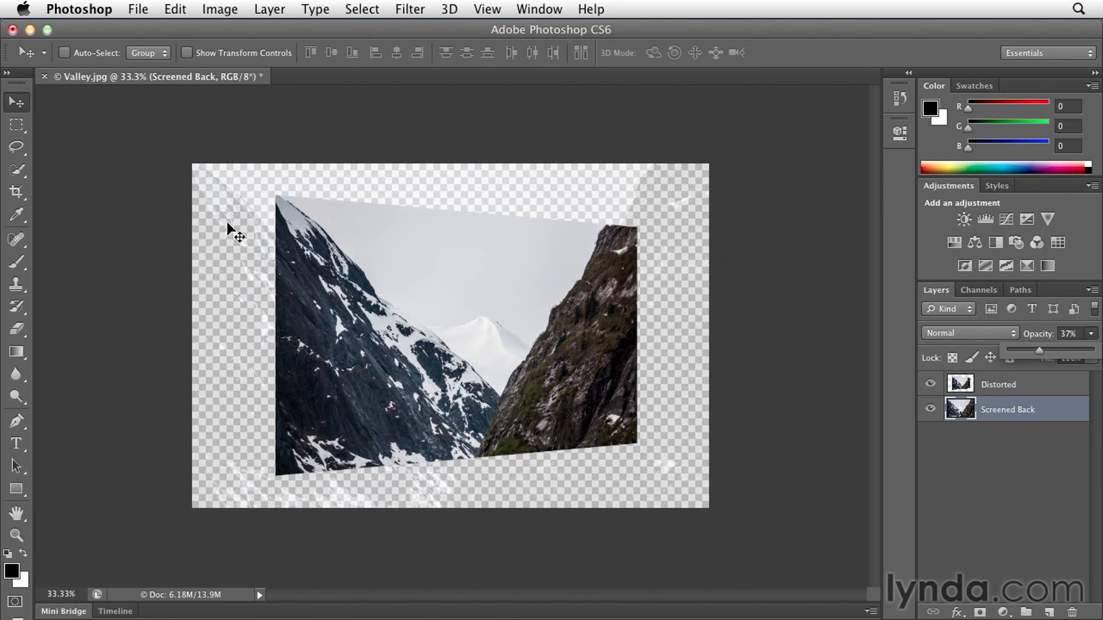
pyautogui.moveTo(128, 113)
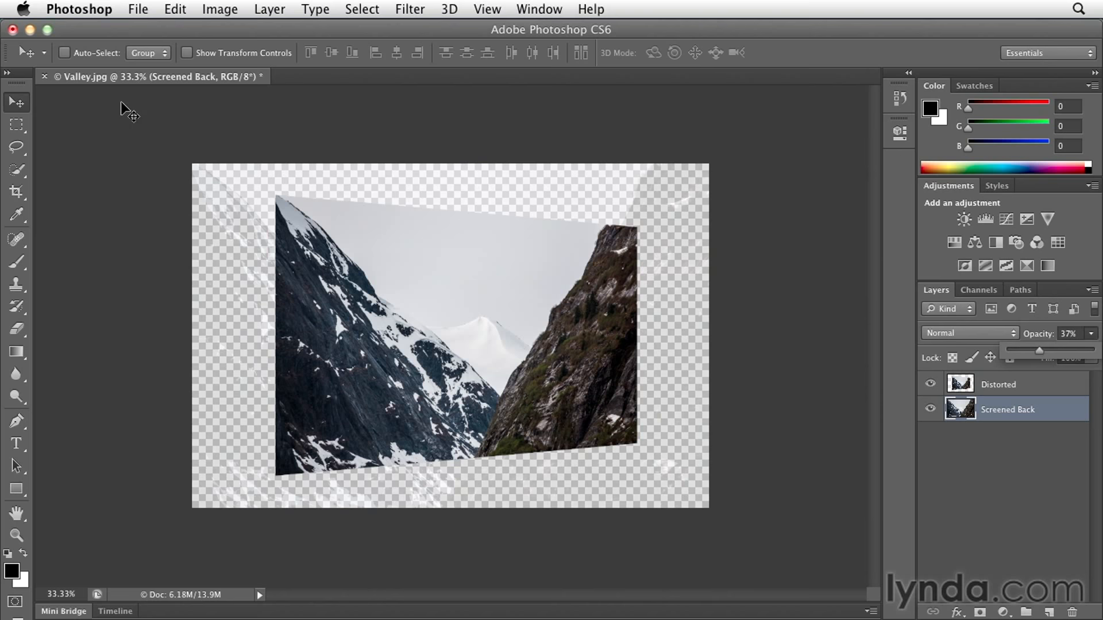
pyautogui.click(78, 9)
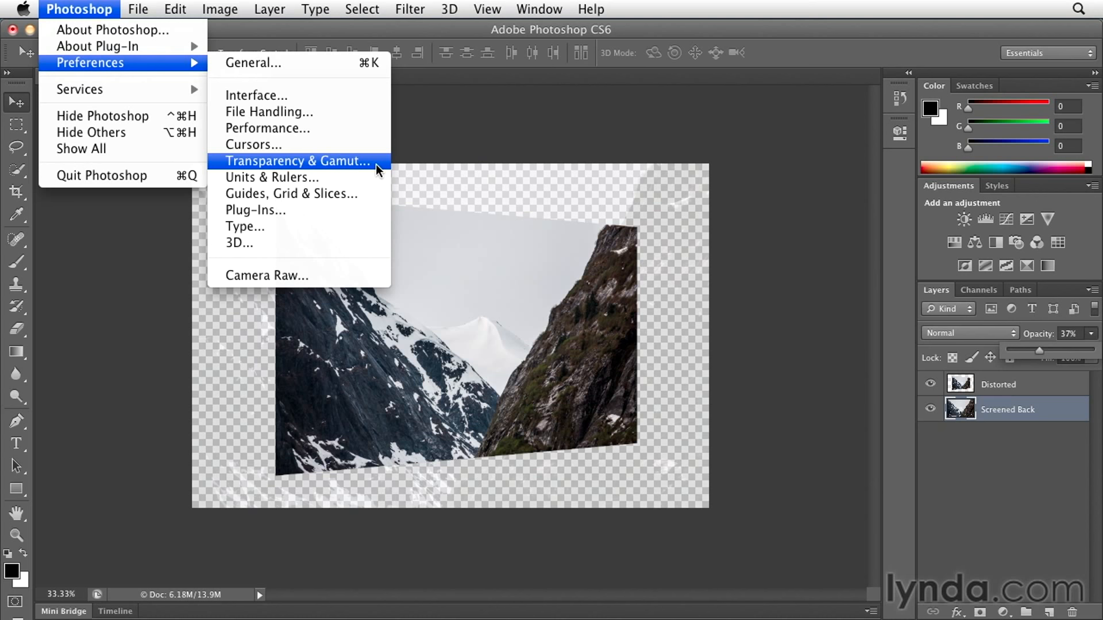
# Set the Transparency & Gamut grid size to None.
pyautogui.click(300, 161)
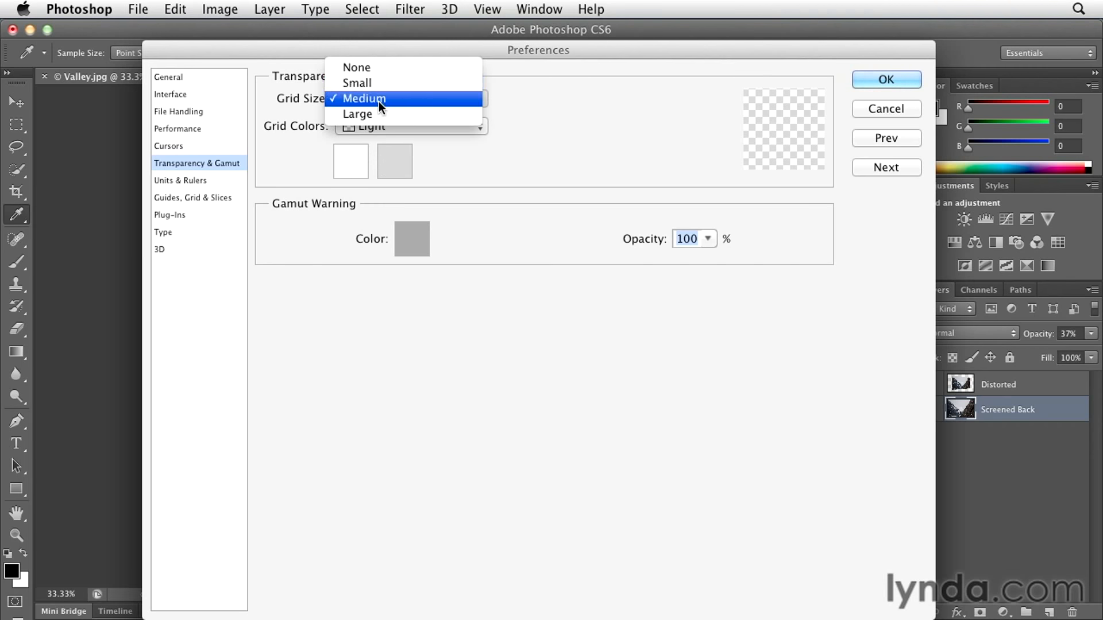
pyautogui.click(356, 66)
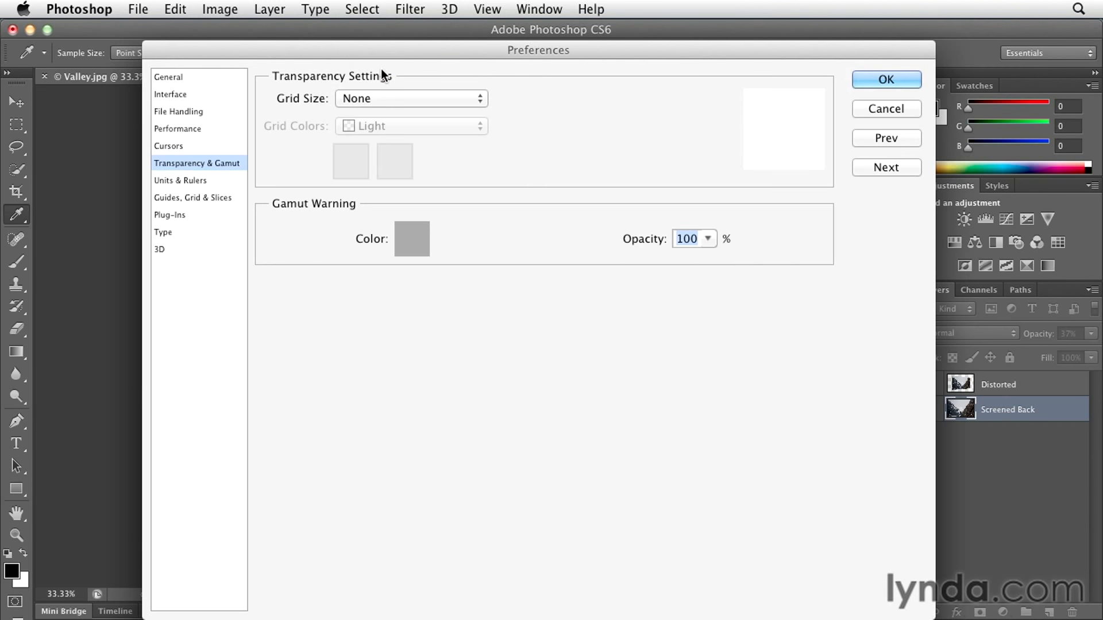
pyautogui.click(886, 79)
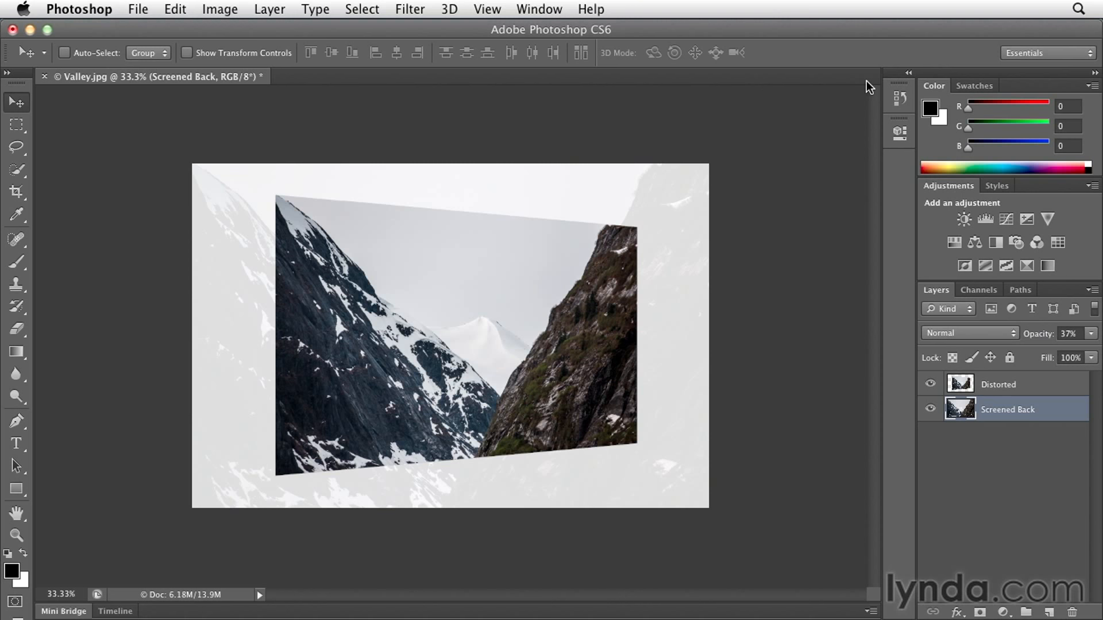
pyautogui.moveTo(790, 245)
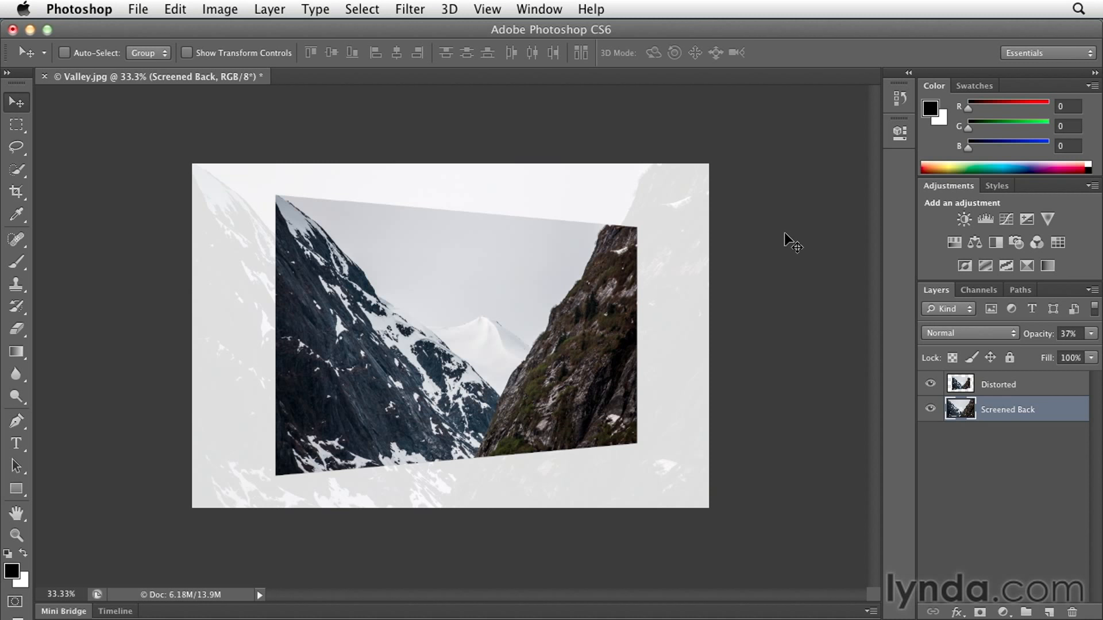
pyautogui.moveTo(793, 480)
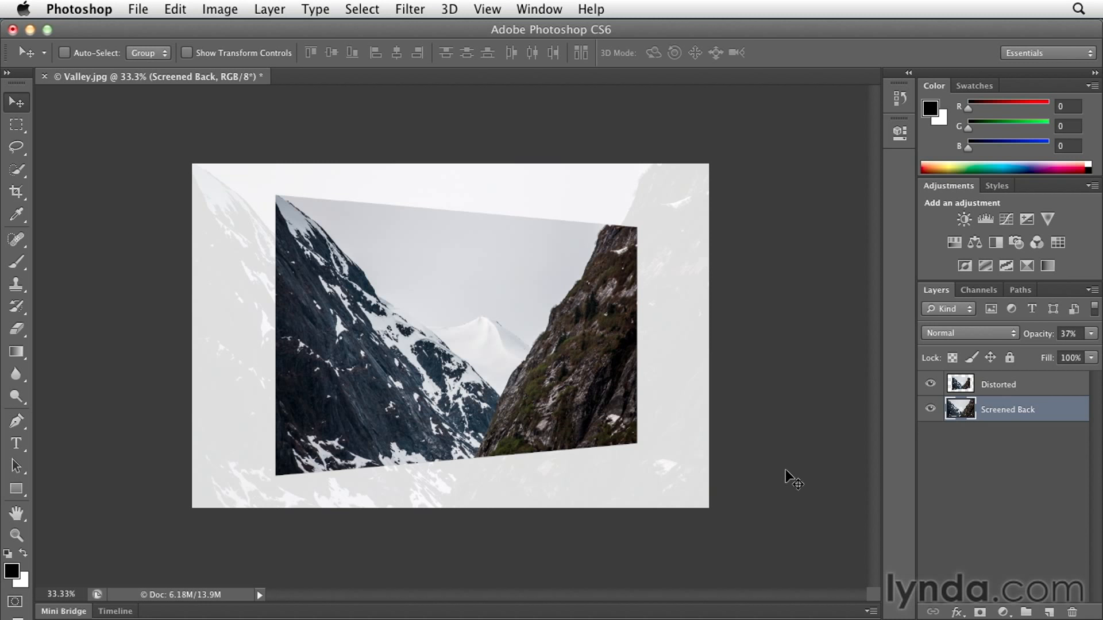
pyautogui.moveTo(791, 473)
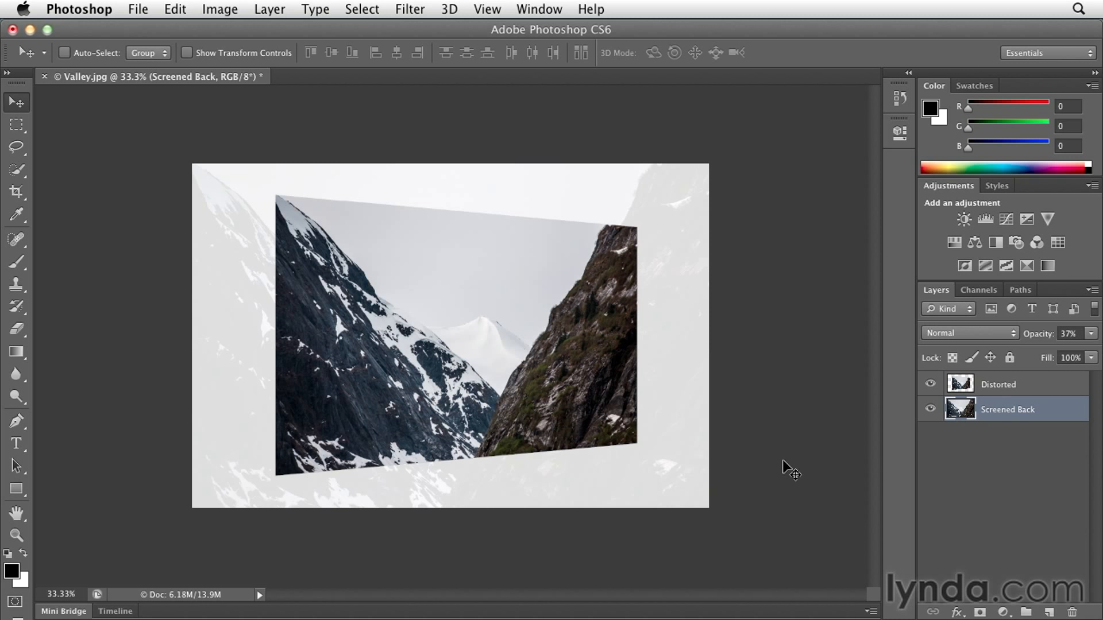
pyautogui.moveTo(774, 447)
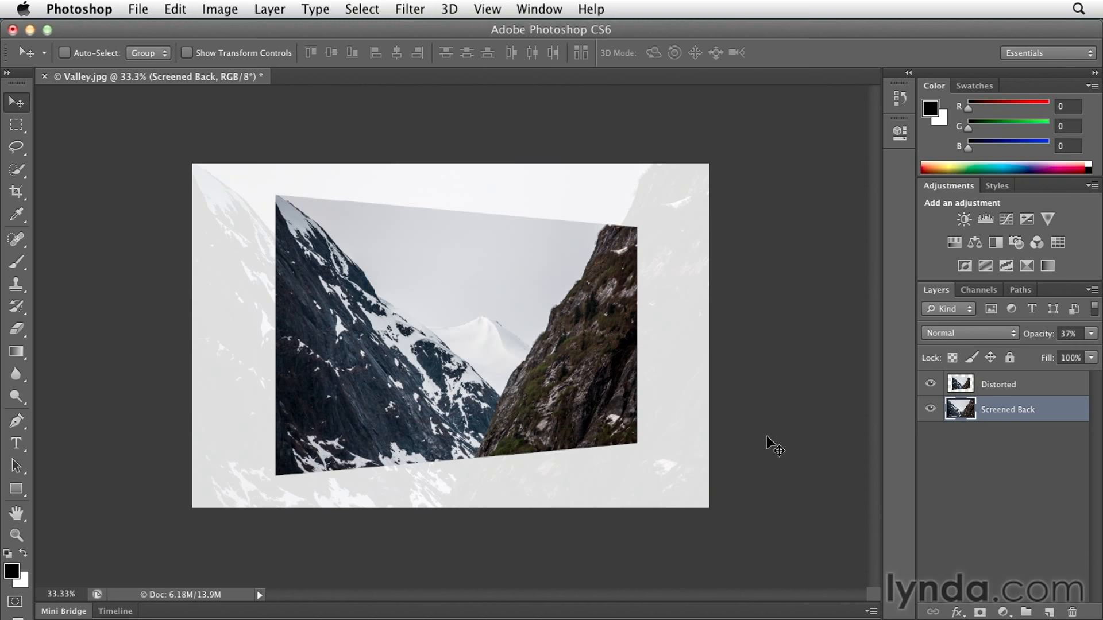
pyautogui.moveTo(692, 294)
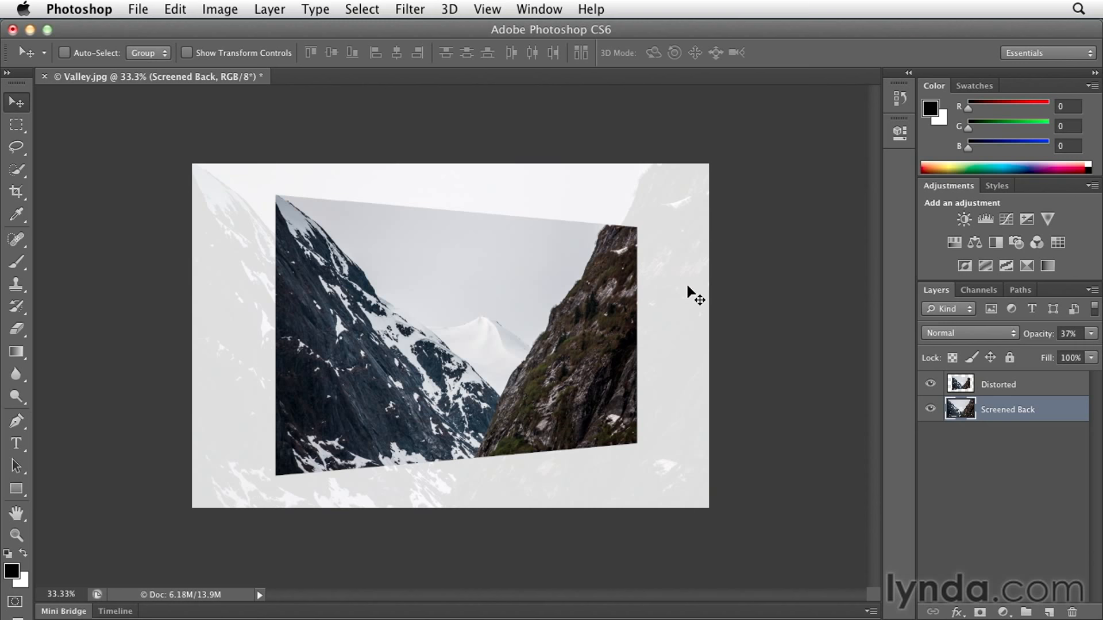
pyautogui.moveTo(906, 428)
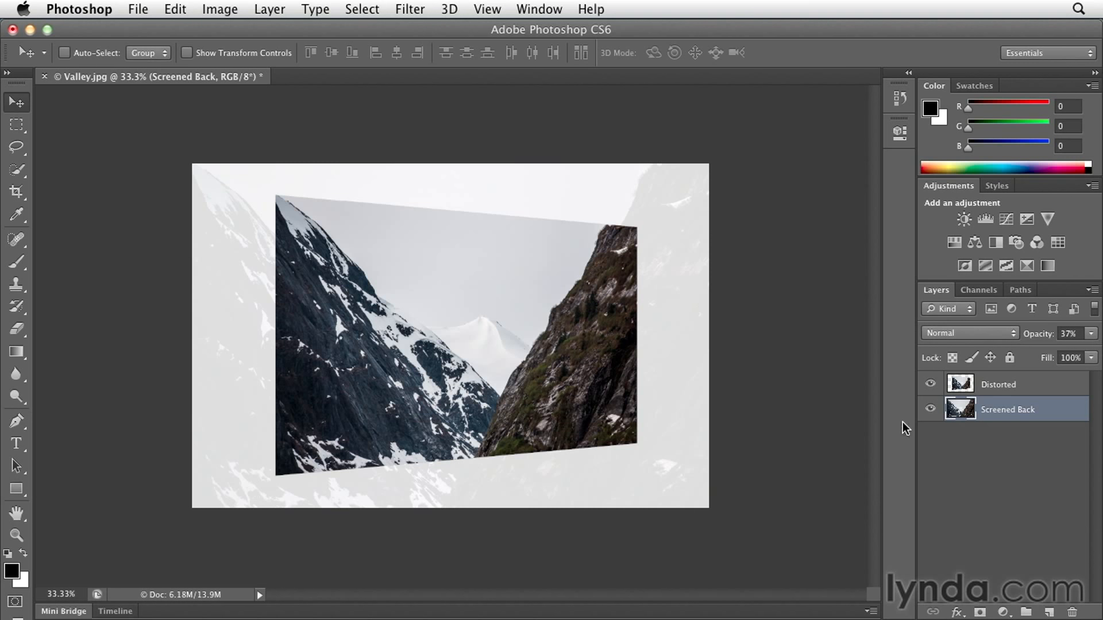
# Add a drop shadow to Distorted with angle 37°, distance 88 px, size 40 px.
pyautogui.click(999, 384)
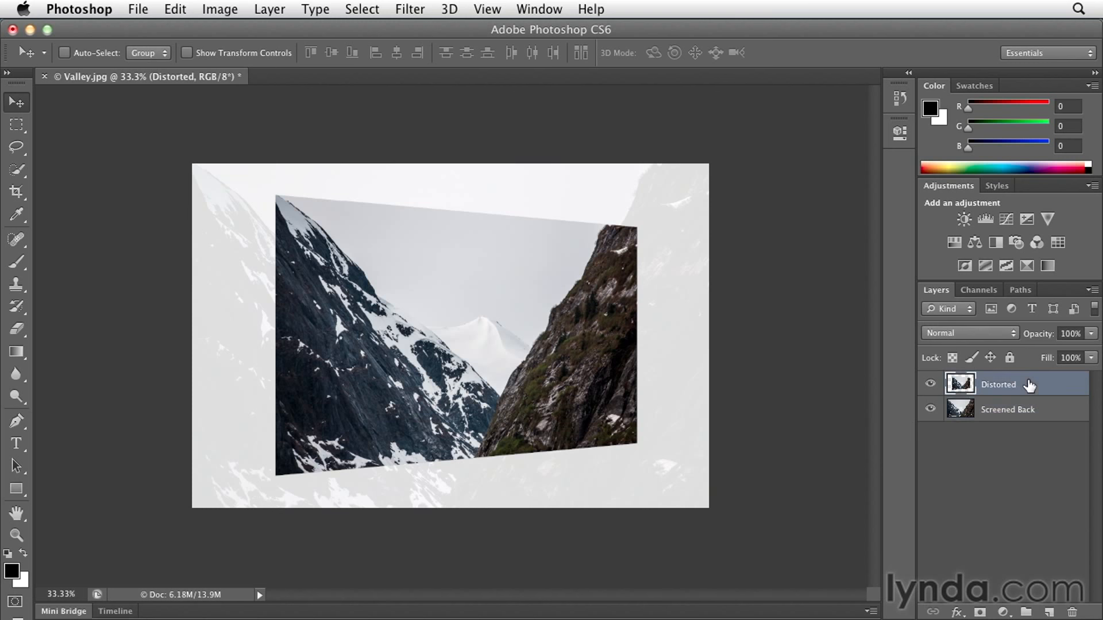
pyautogui.moveTo(971, 553)
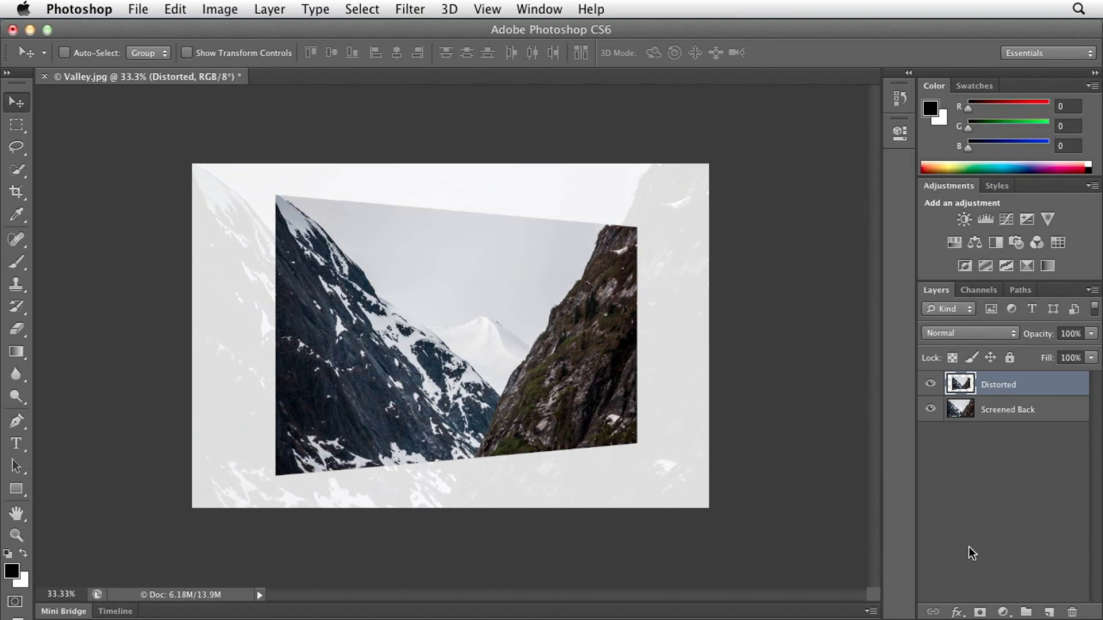
pyautogui.click(957, 611)
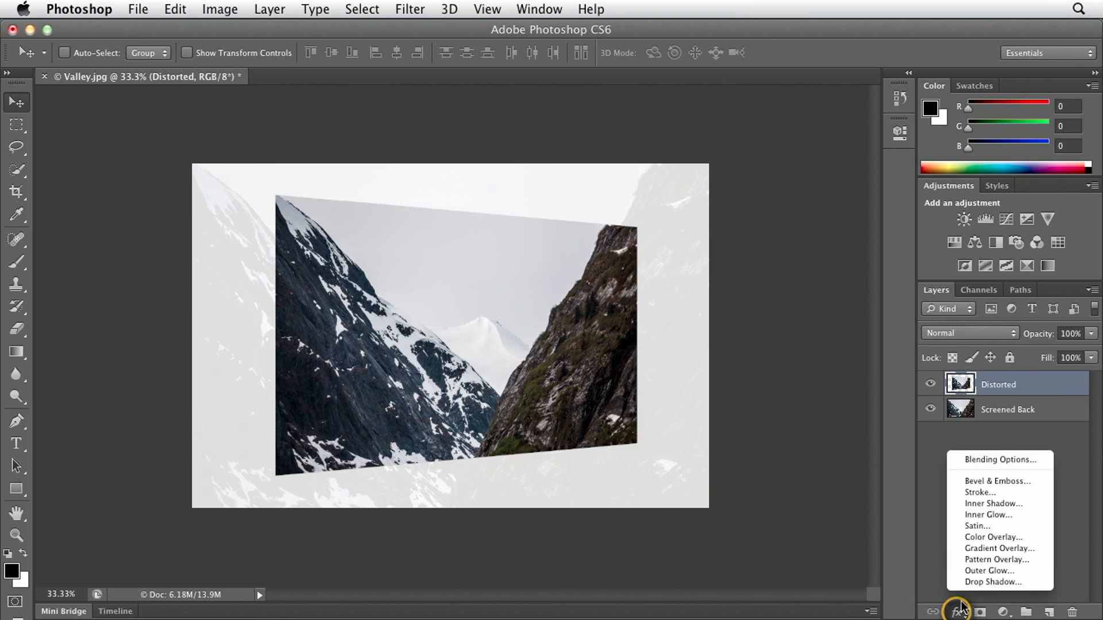
pyautogui.click(992, 582)
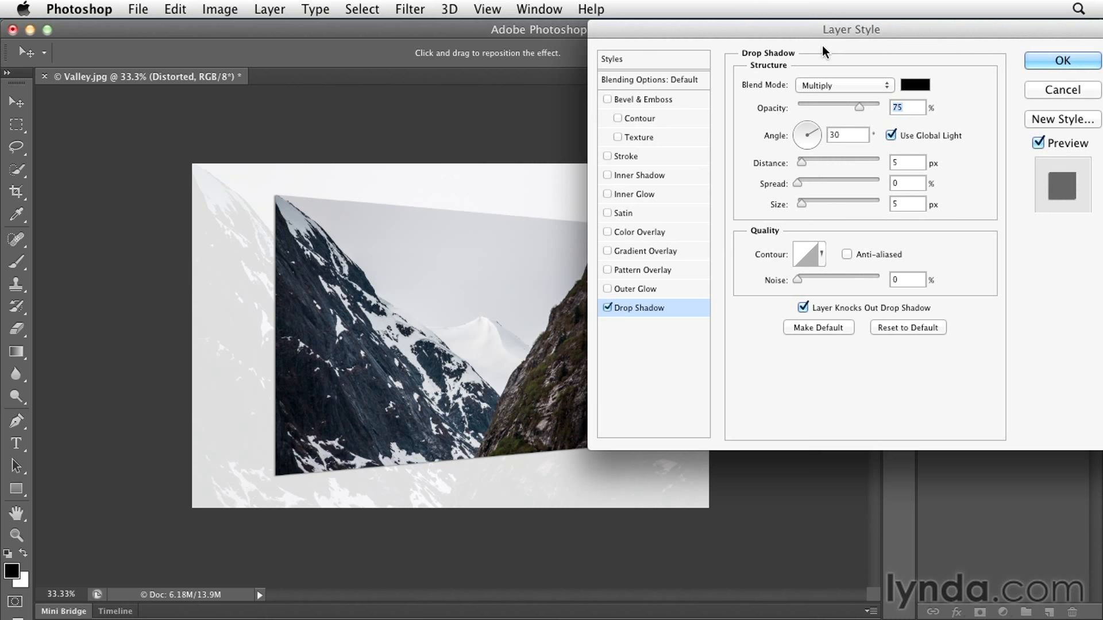
pyautogui.moveTo(746, 120)
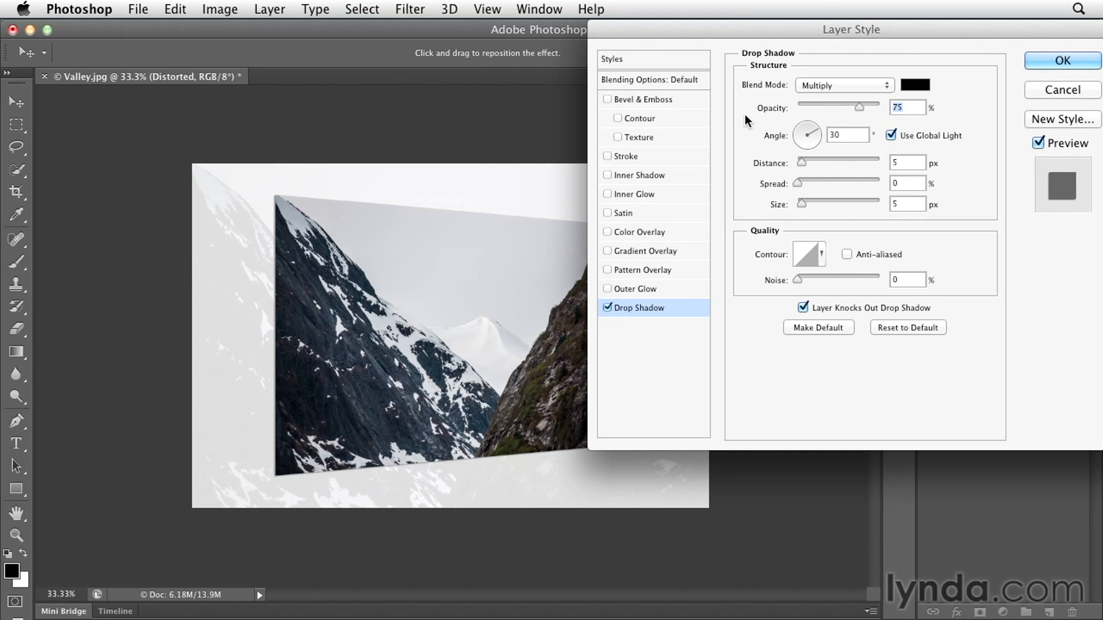
pyautogui.moveTo(778, 148)
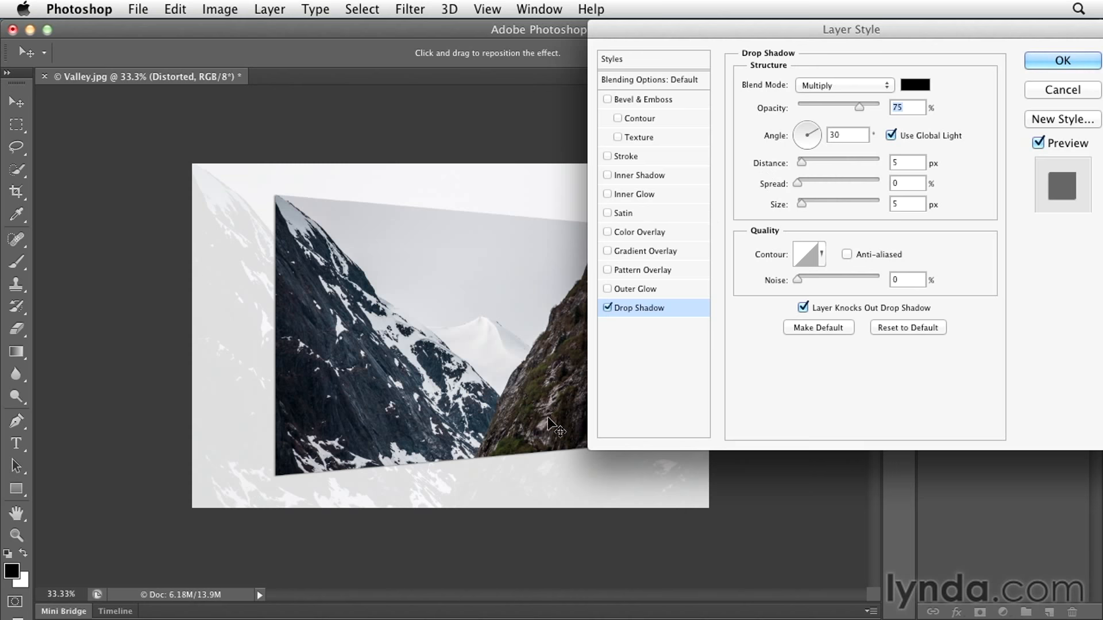
pyautogui.moveTo(547, 449)
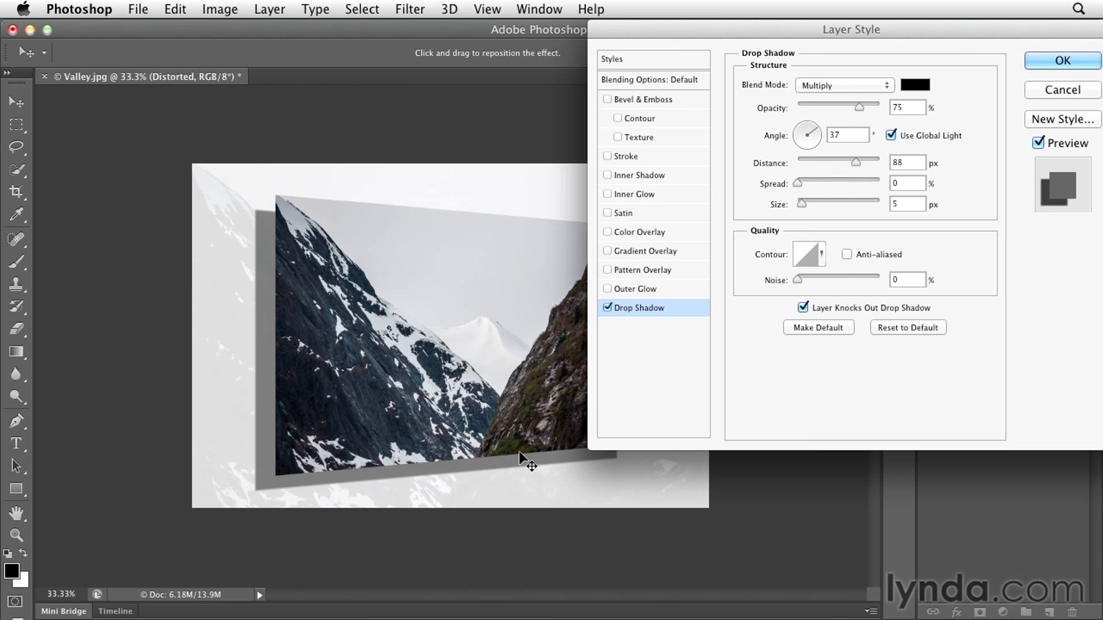
pyautogui.moveTo(807, 210)
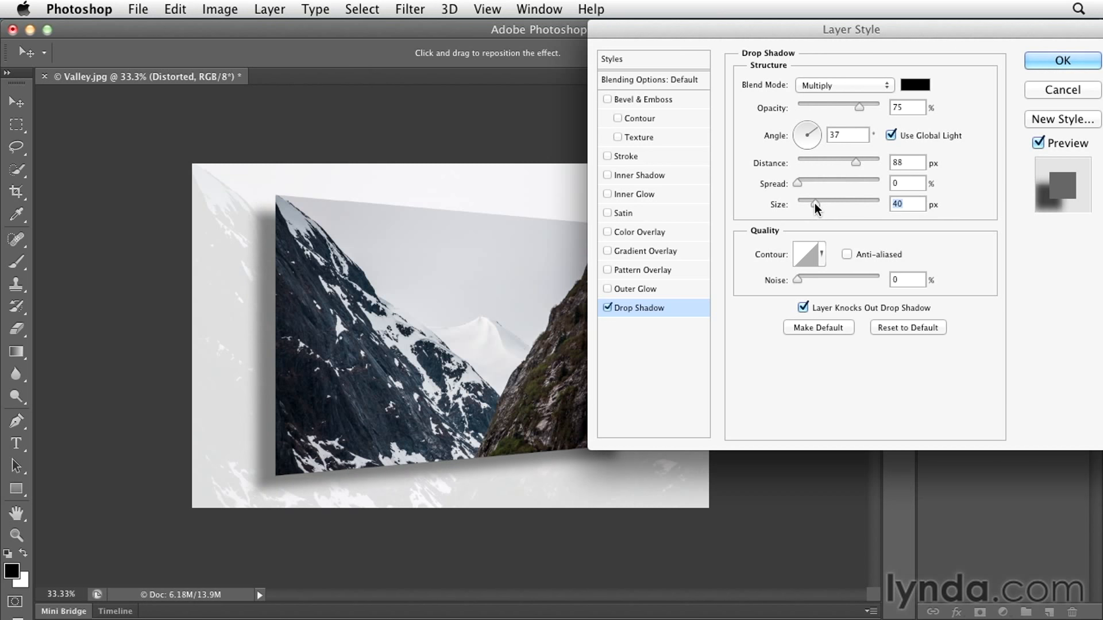
pyautogui.click(1063, 60)
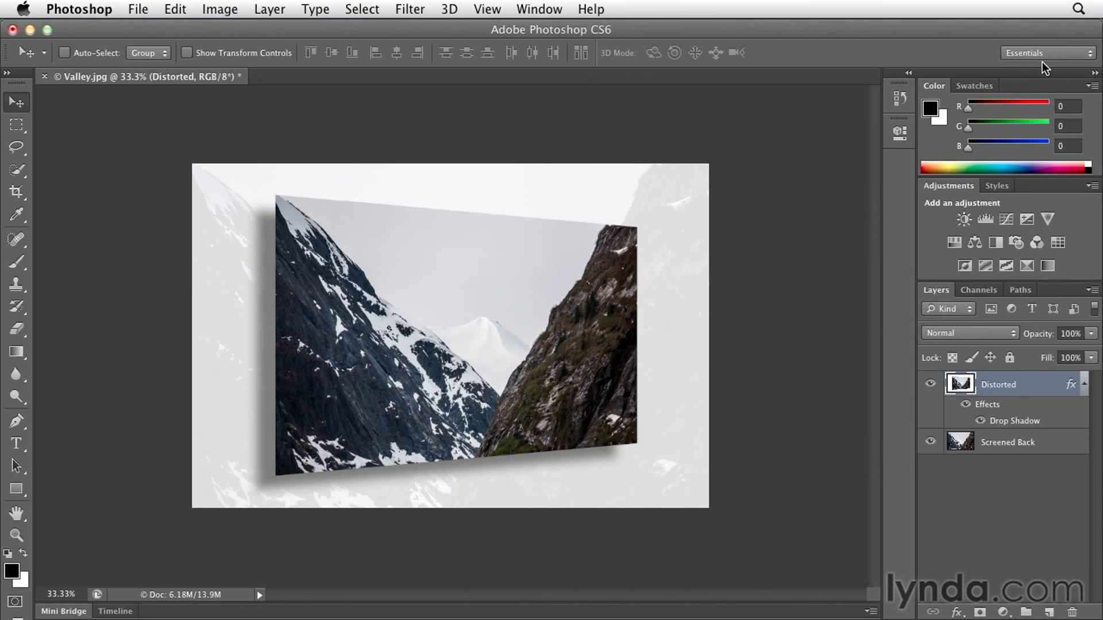
pyautogui.moveTo(820, 151)
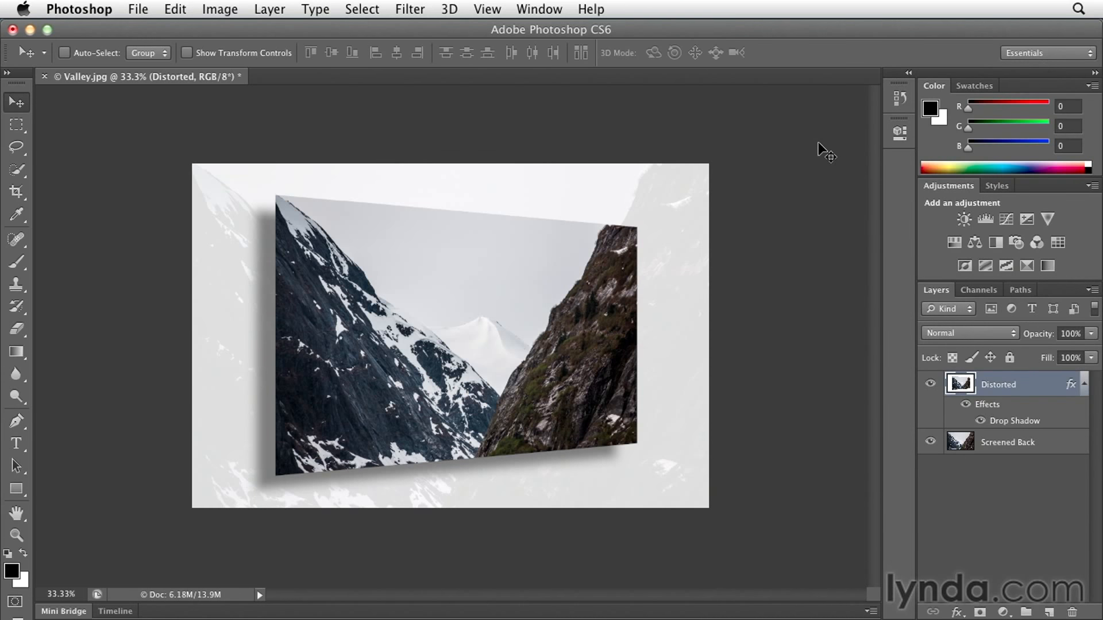